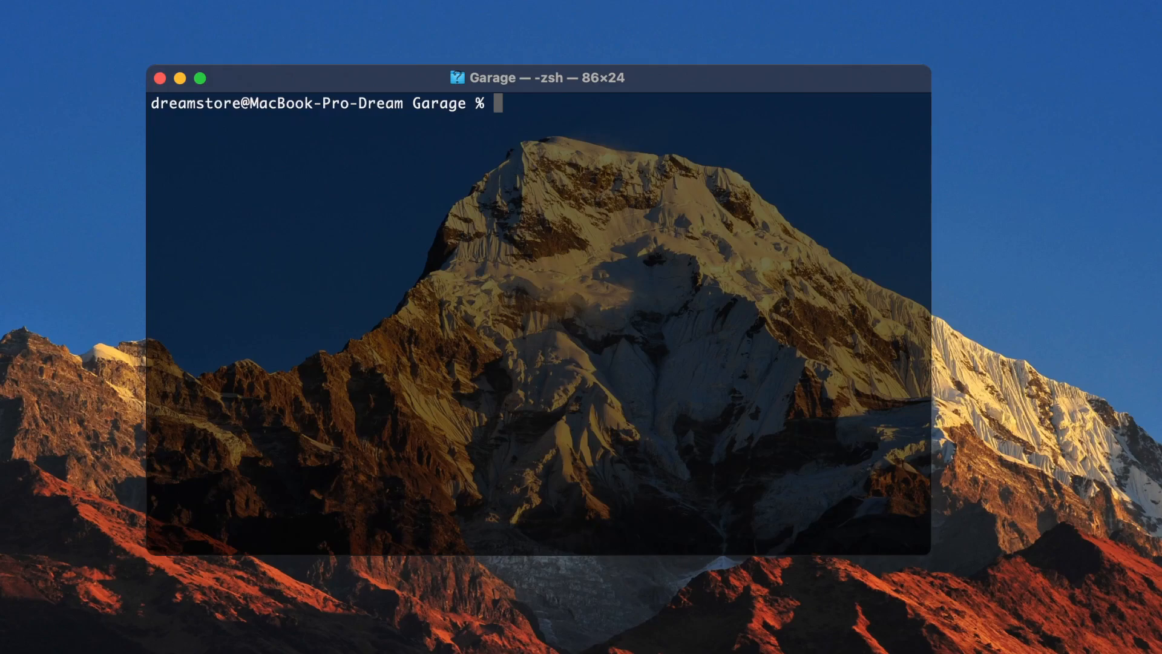
Run 'composer create-project laravel/laravel inertia-vue-laravel' to scaffold the Laravel project
type("composer")
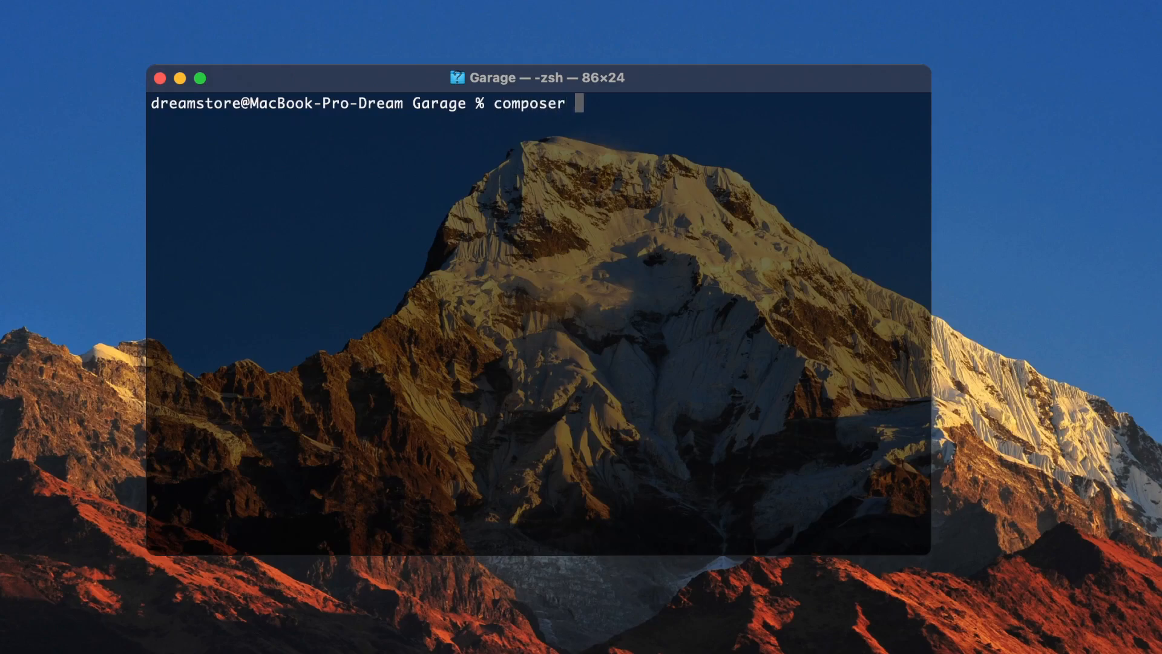
type("create-project laravel")
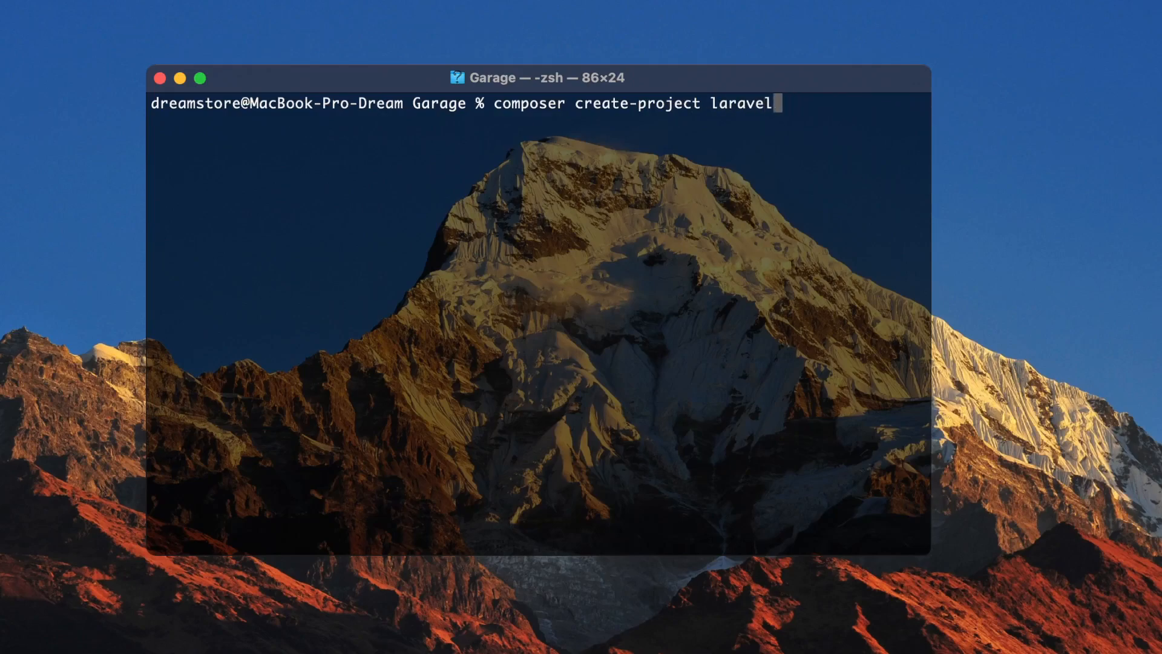
type("/laravel")
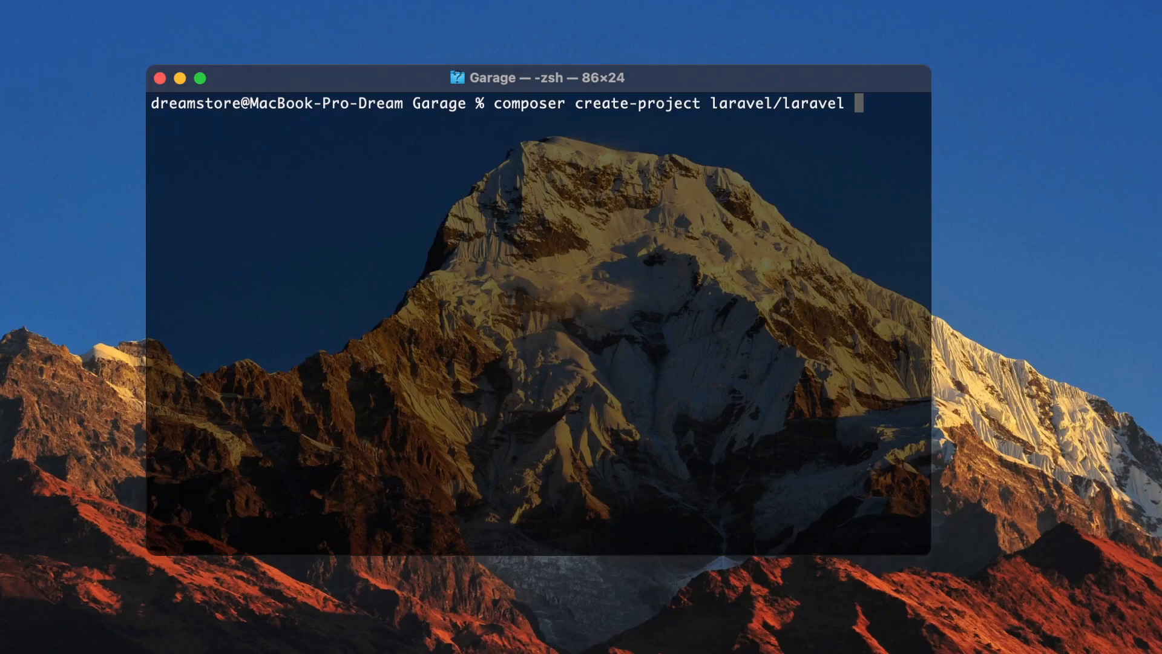
type("inertia-vie")
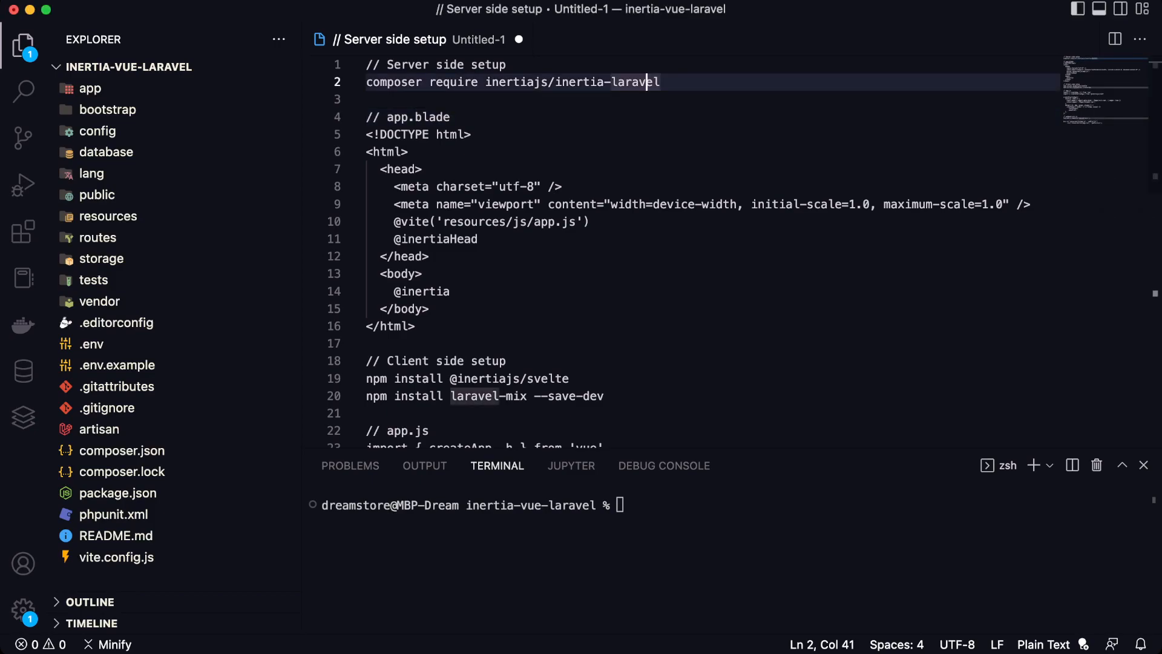
Run 'composer require inertiajs/inertia-laravel' and select the welcome view for renaming
triple_click(511, 81)
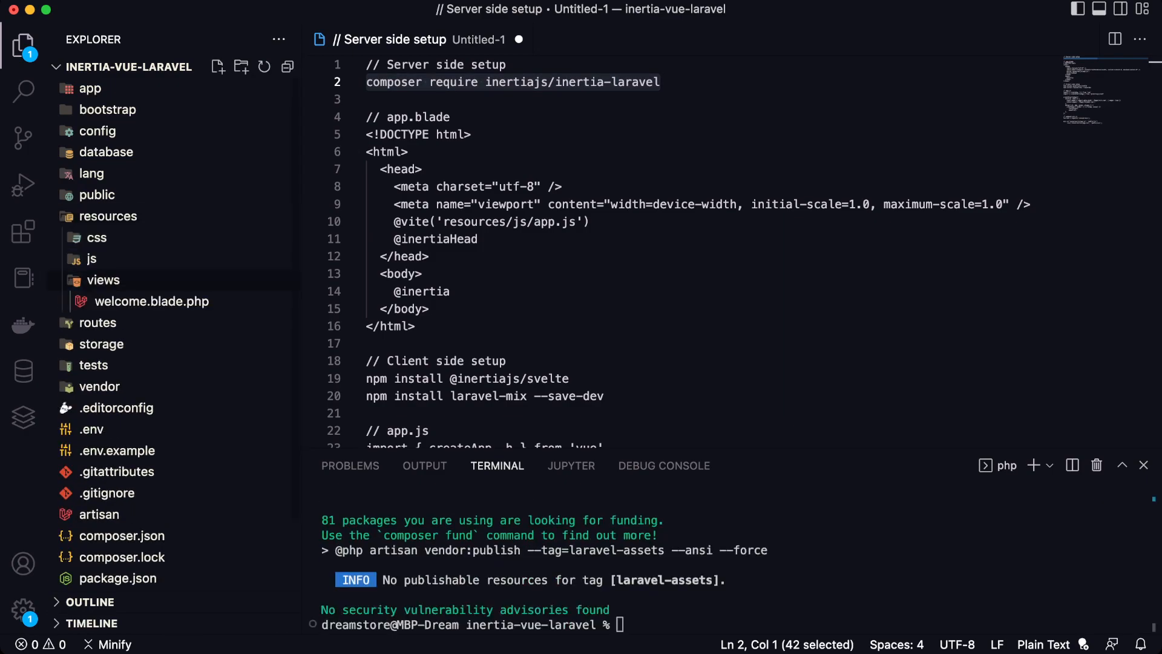
left_click(151, 301)
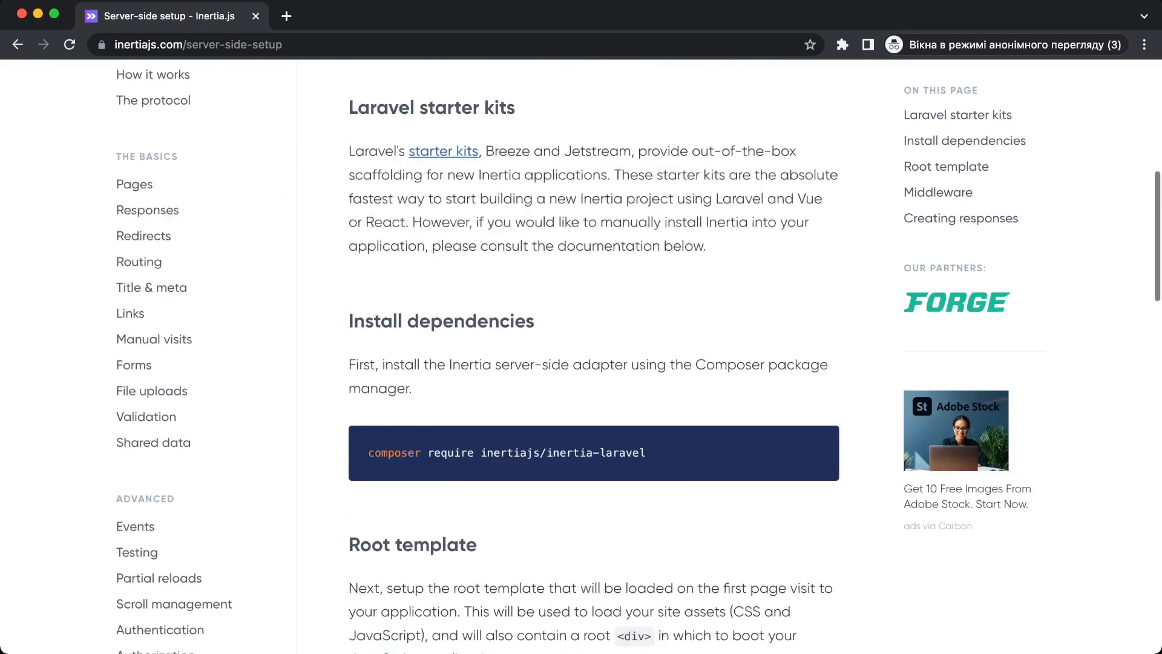
Scroll the server-side setup page to locate the Root template markup
scroll("down", 3)
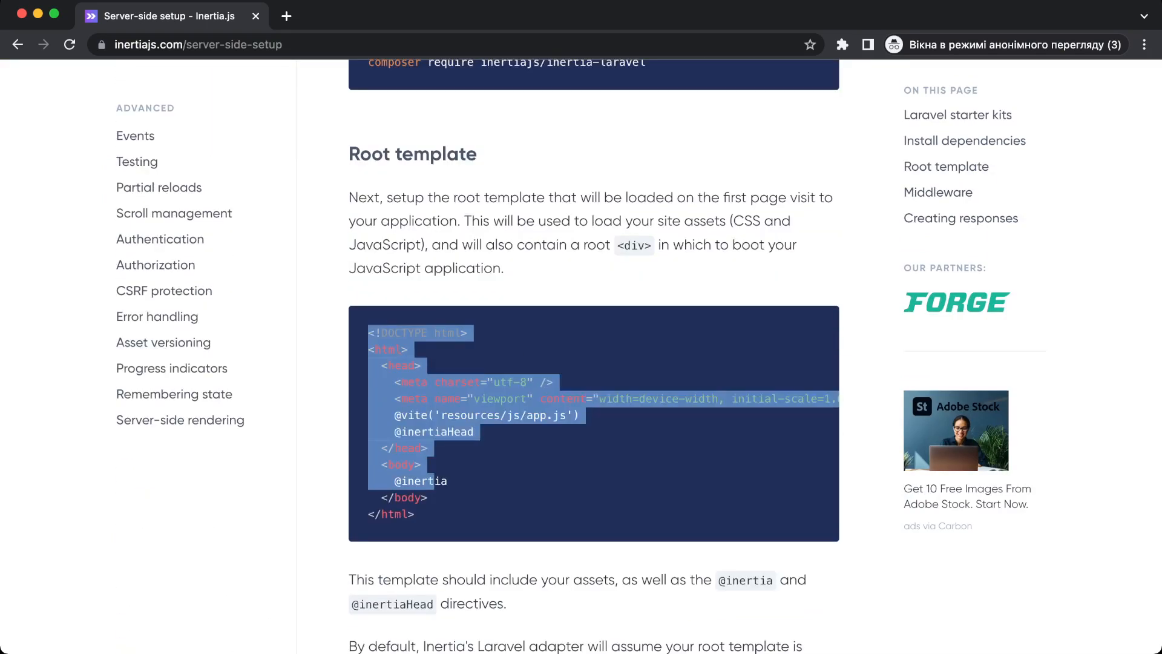
scroll("up", 3)
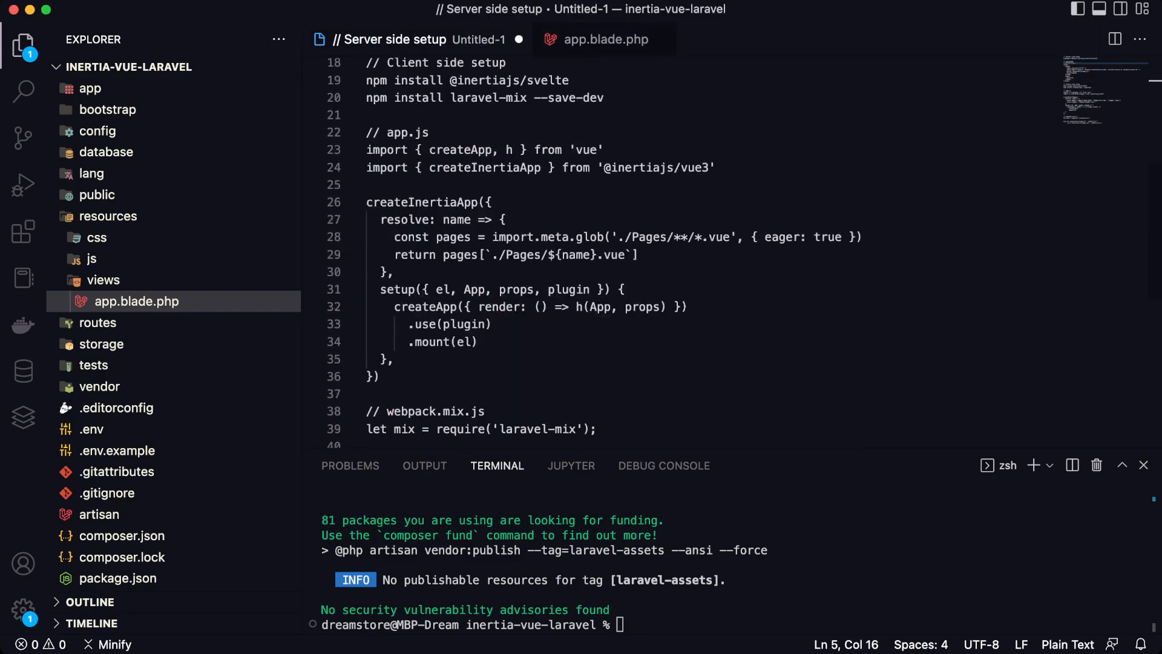
triple_click(467, 80)
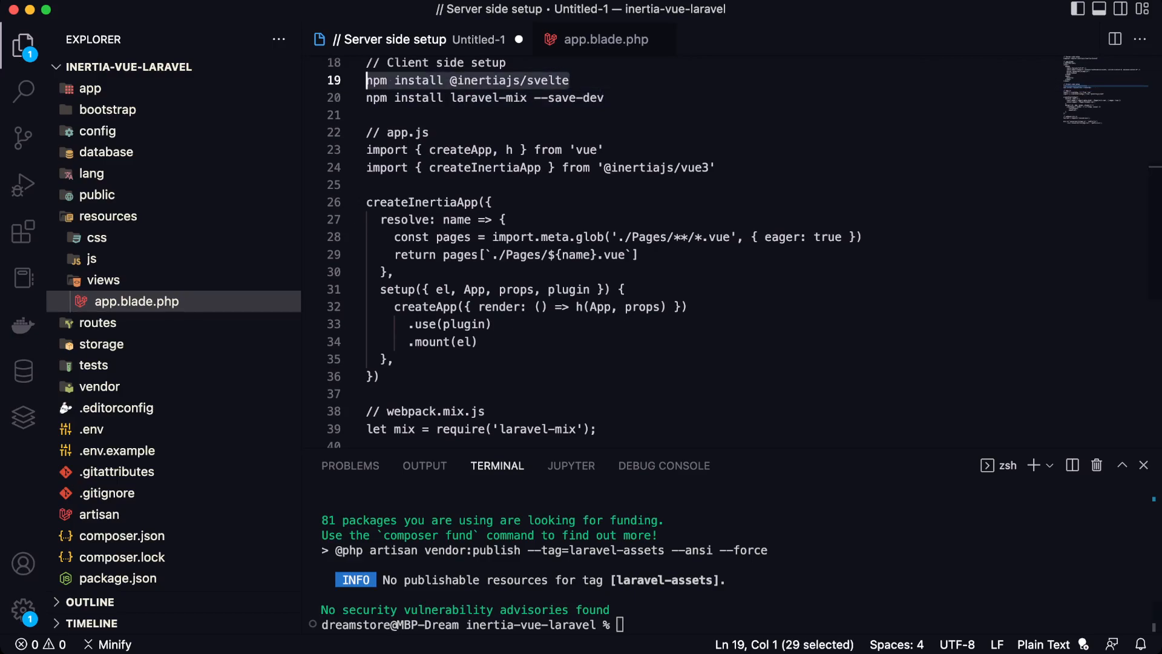
type("vue3")
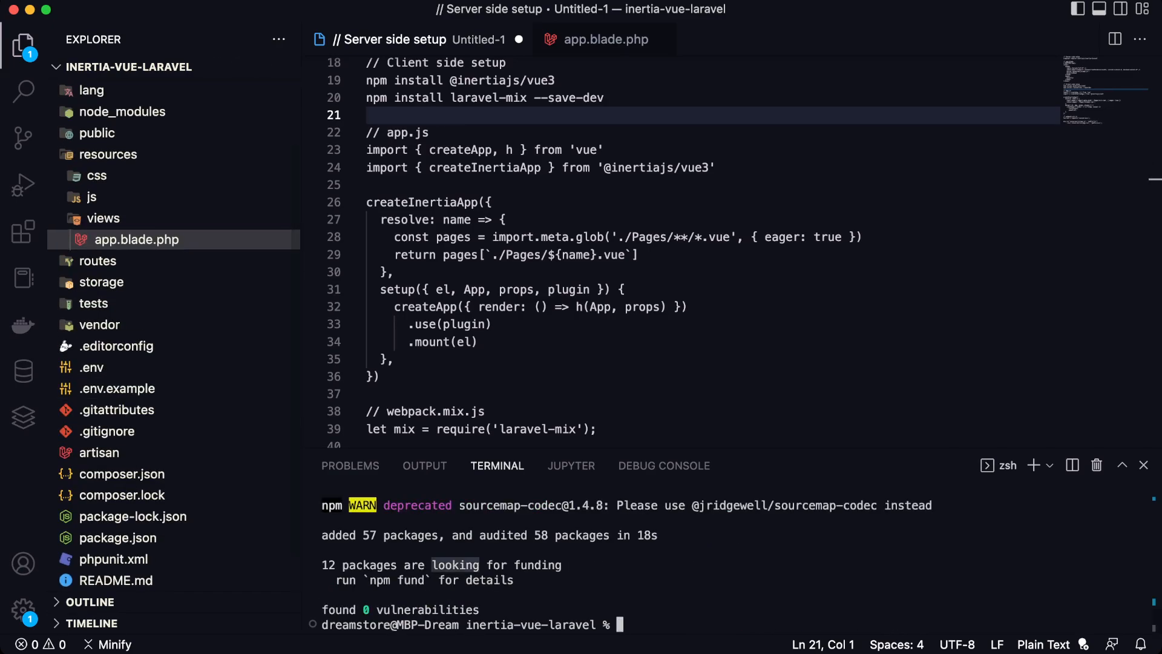
type("npm install laravel-mix --save-dev")
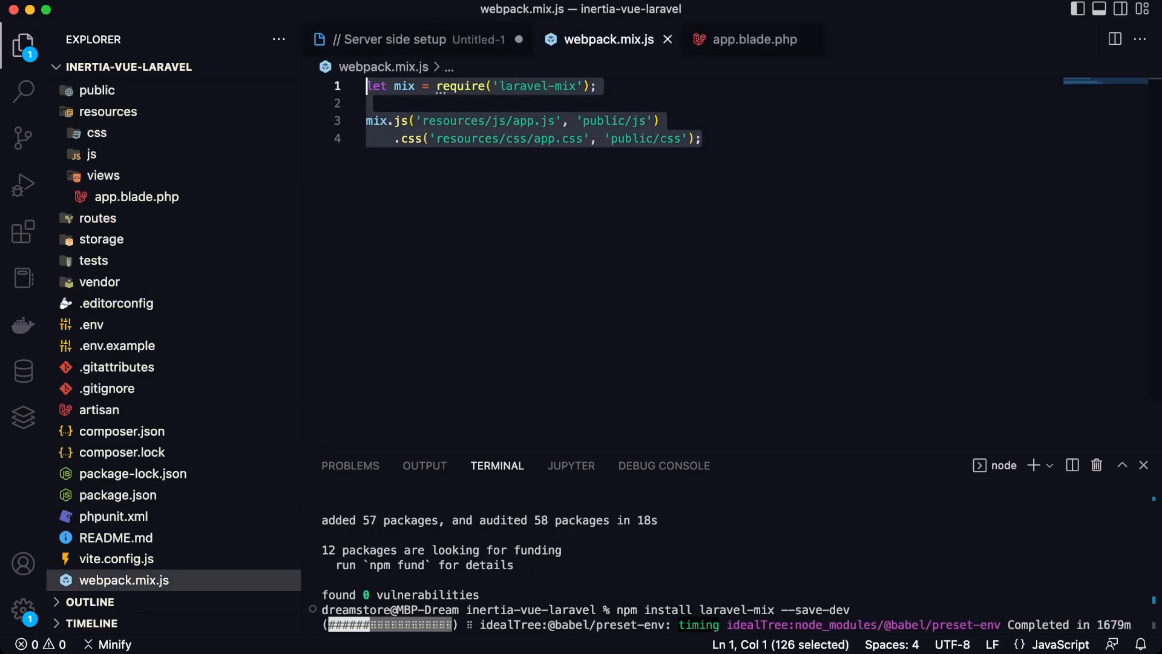
left_click(399, 38)
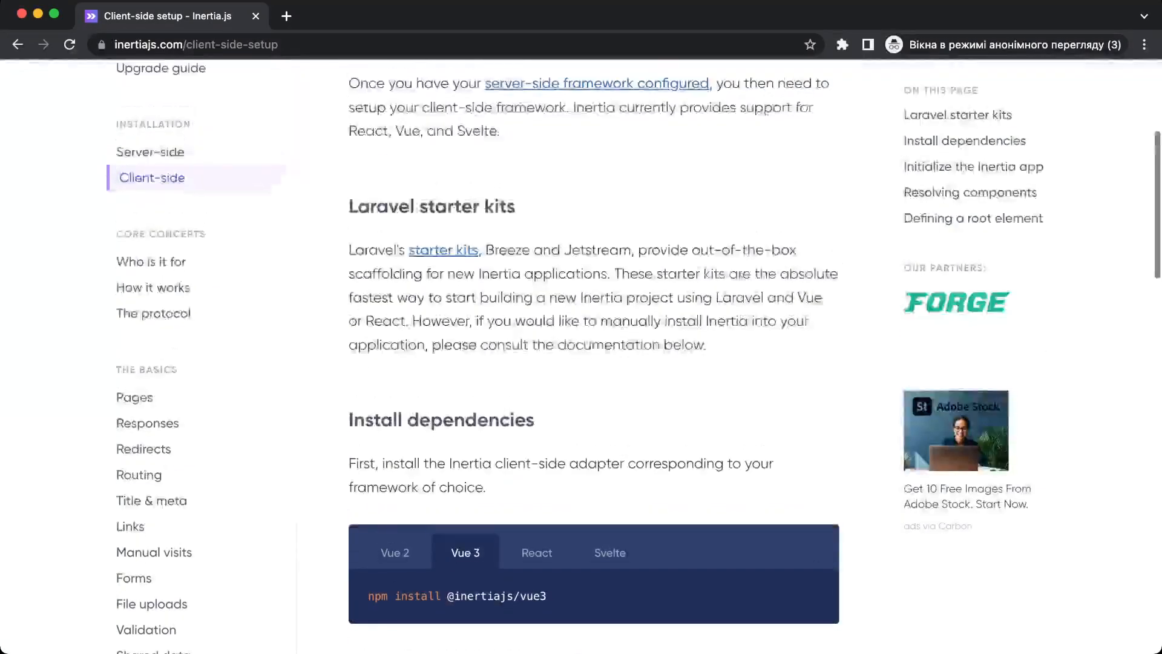
Scroll to 'Initialize the Inertia app' and focus the Vue 3 code block
scroll("down", 3)
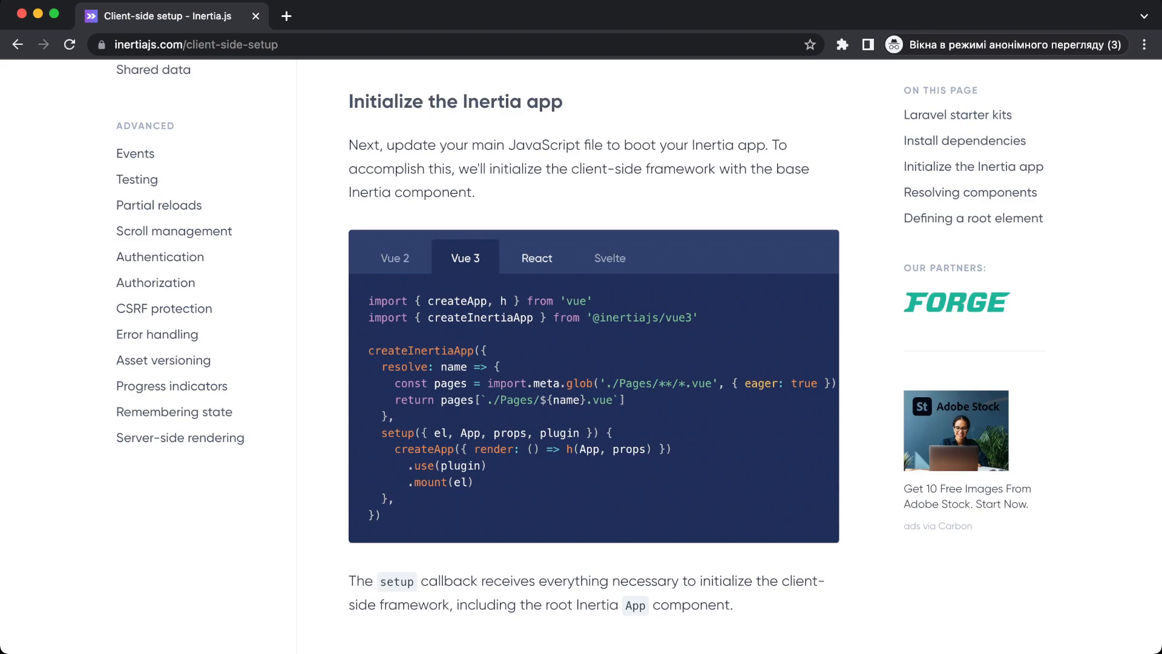
left_click(609, 257)
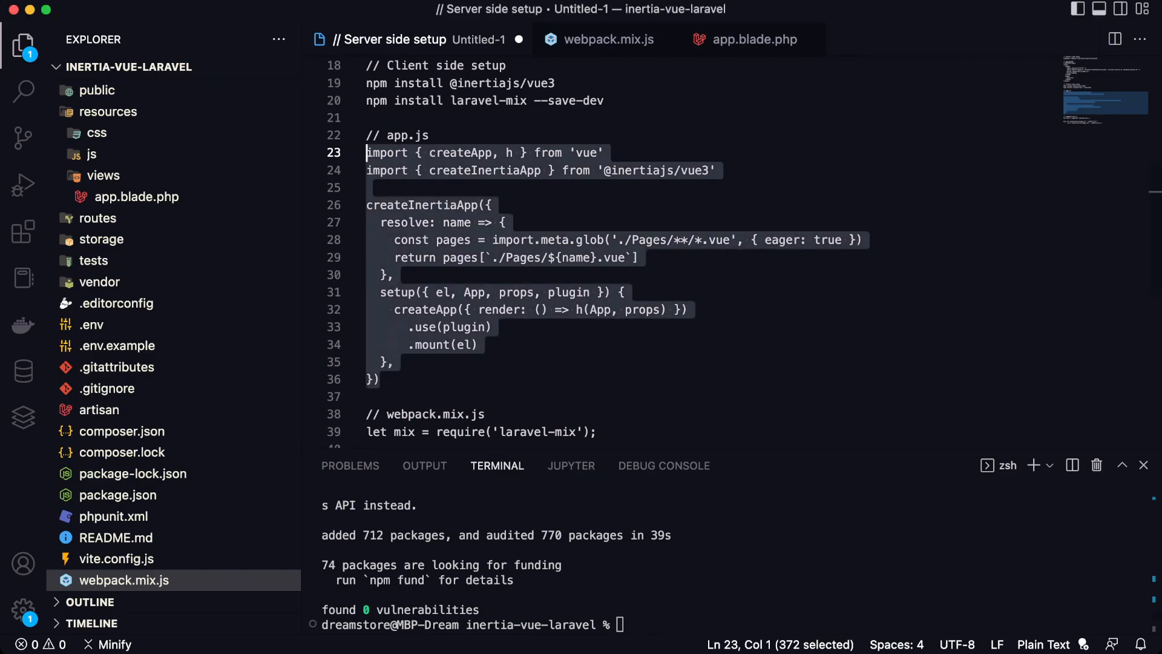
Copy the app.js initialization code and return focus to the project file list
left_click(117, 302)
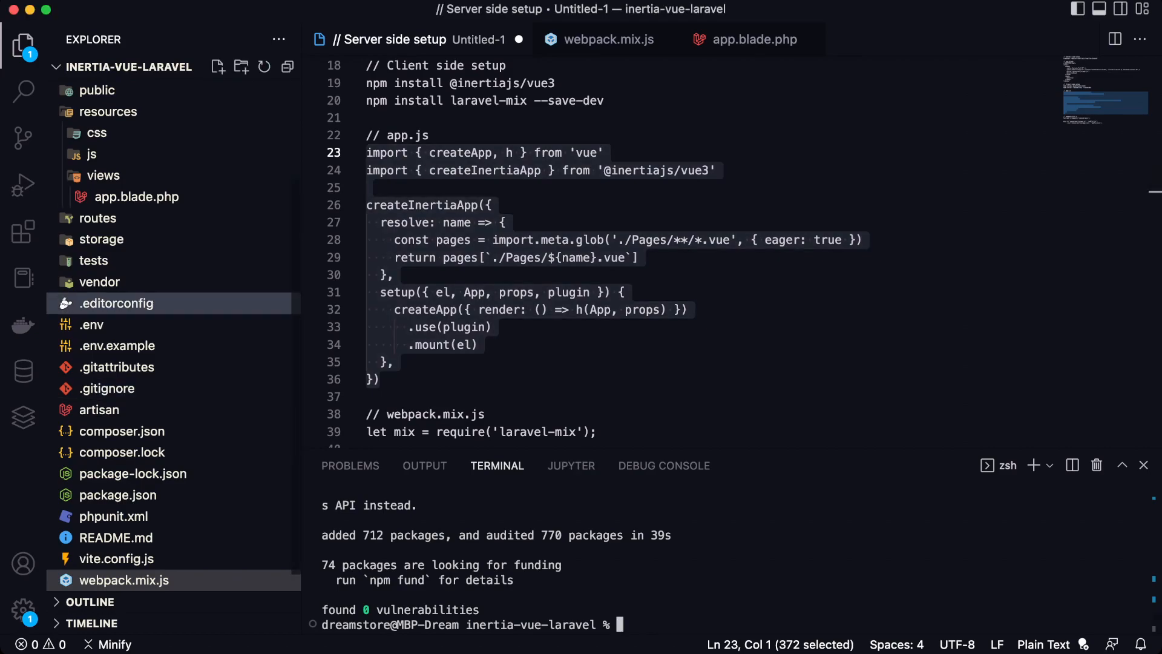
left_click(92, 153)
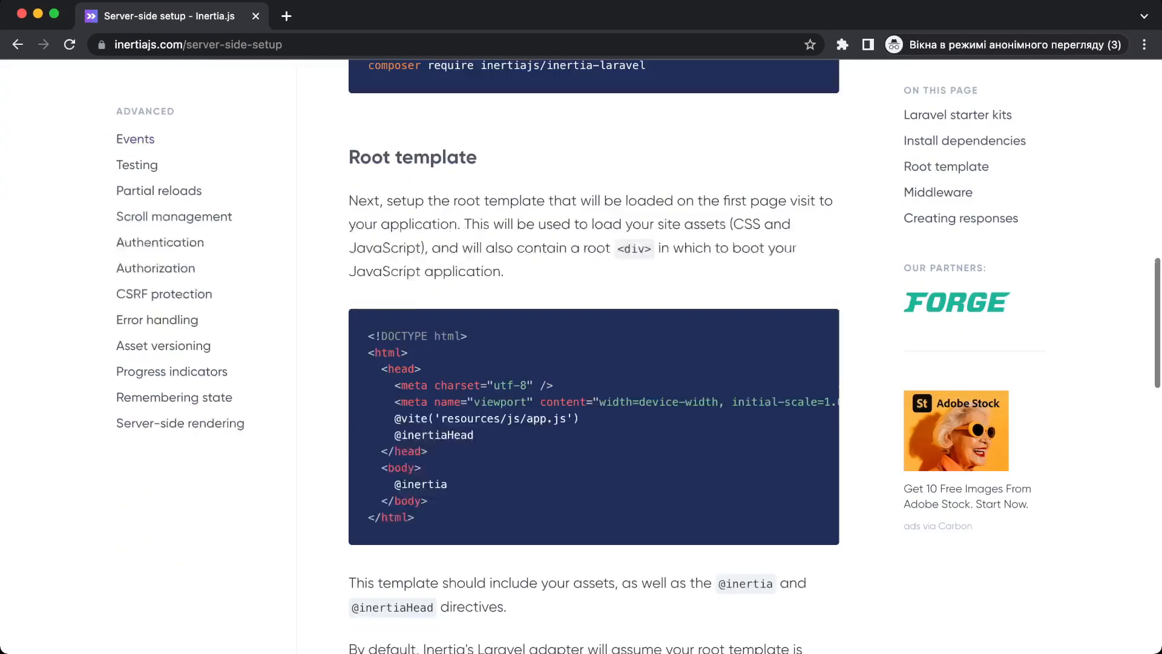
Select the 'php artisan inertia:middleware' command in the Middleware section to copy it
scroll("down", 3)
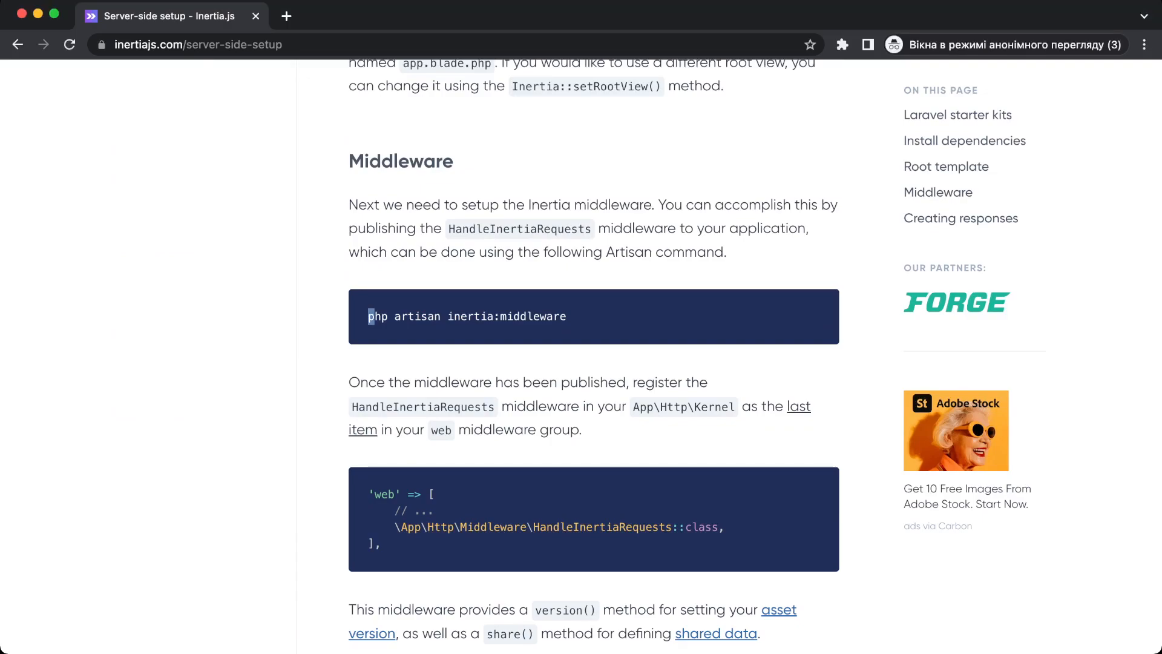
left_click_drag(368, 316, 565, 315)
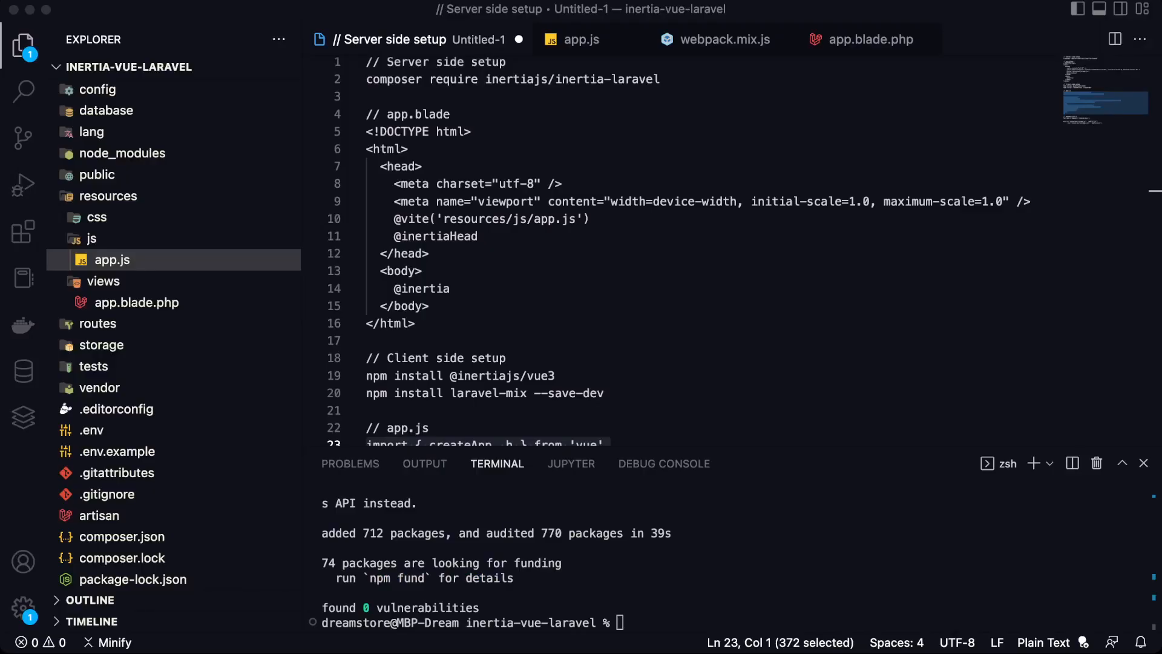
Run 'php artisan inertia:middleware' and navigate to app/Http/Kernel.php
type("php artisan inertia:middleware")
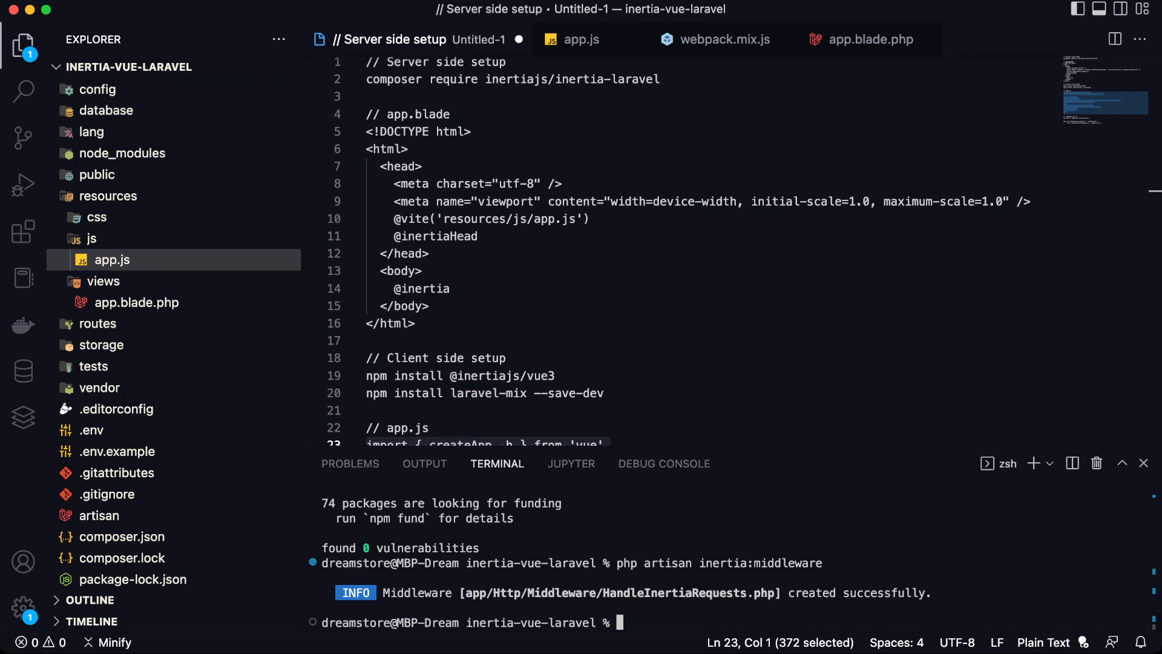
left_click(88, 89)
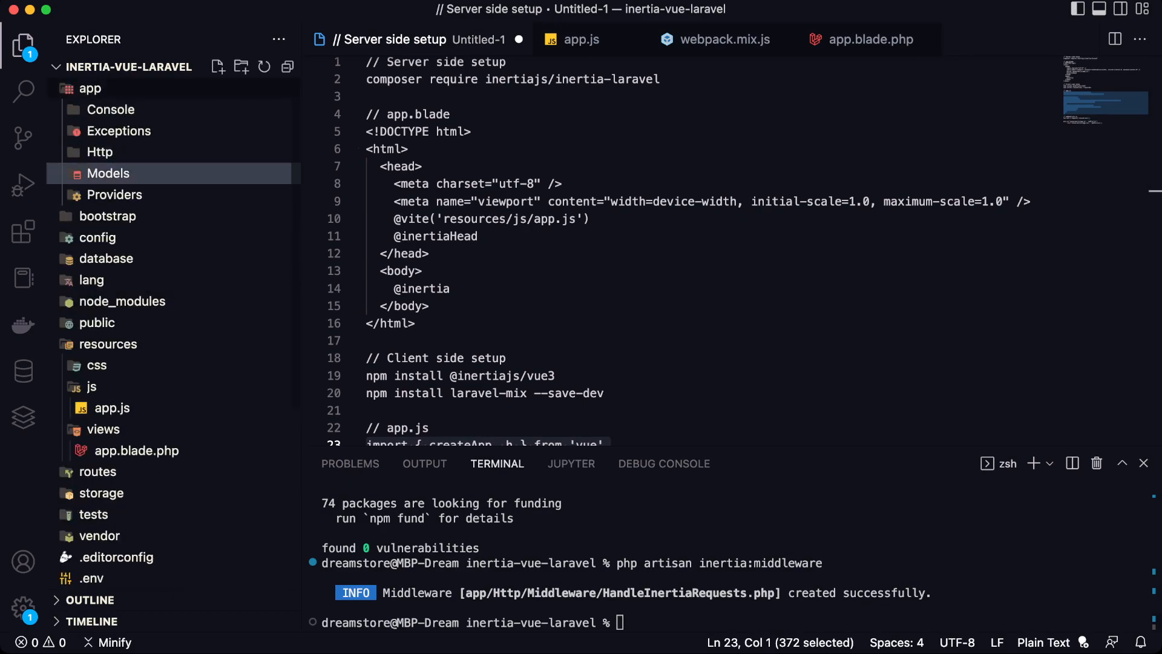
left_click(126, 216)
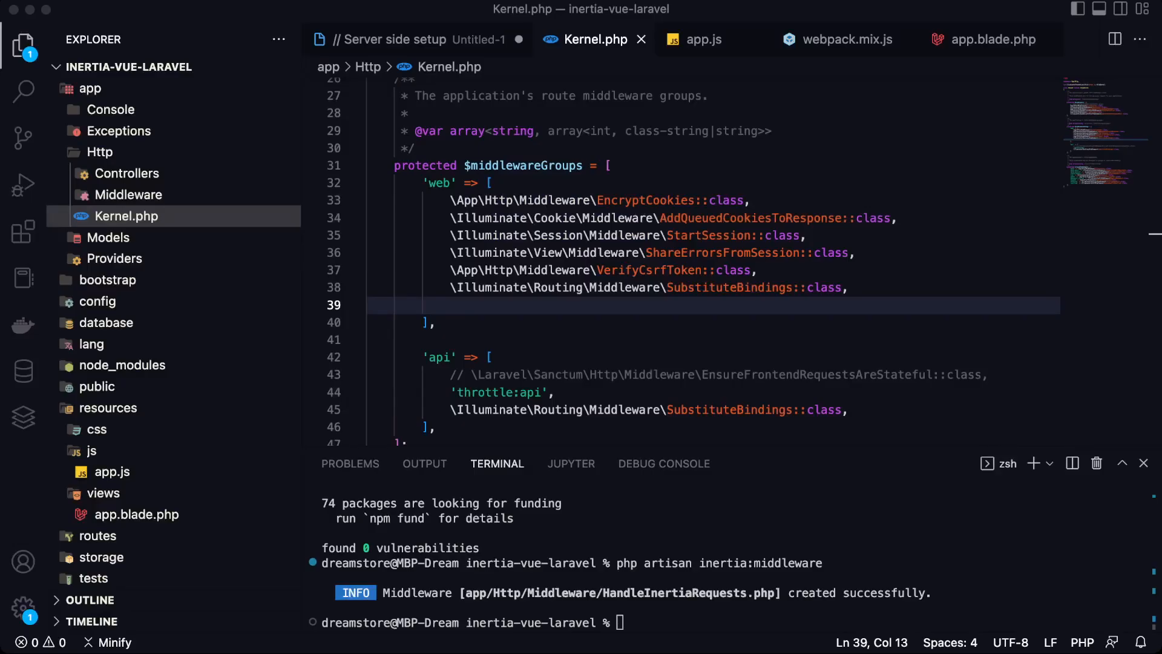
Add \App\Http\Middleware\HandleInertiaRequests::class to the web group and run npx mix
type("\\App\\Http\\Middleware\\HandleInertiaRequests::class,")
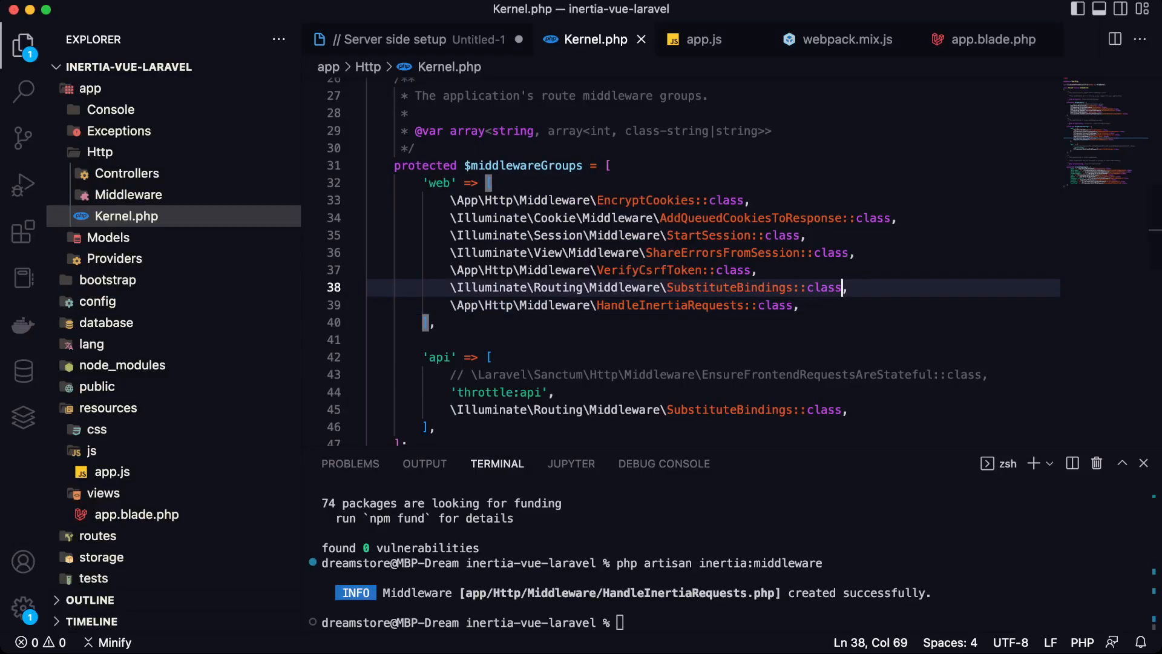
type("npox")
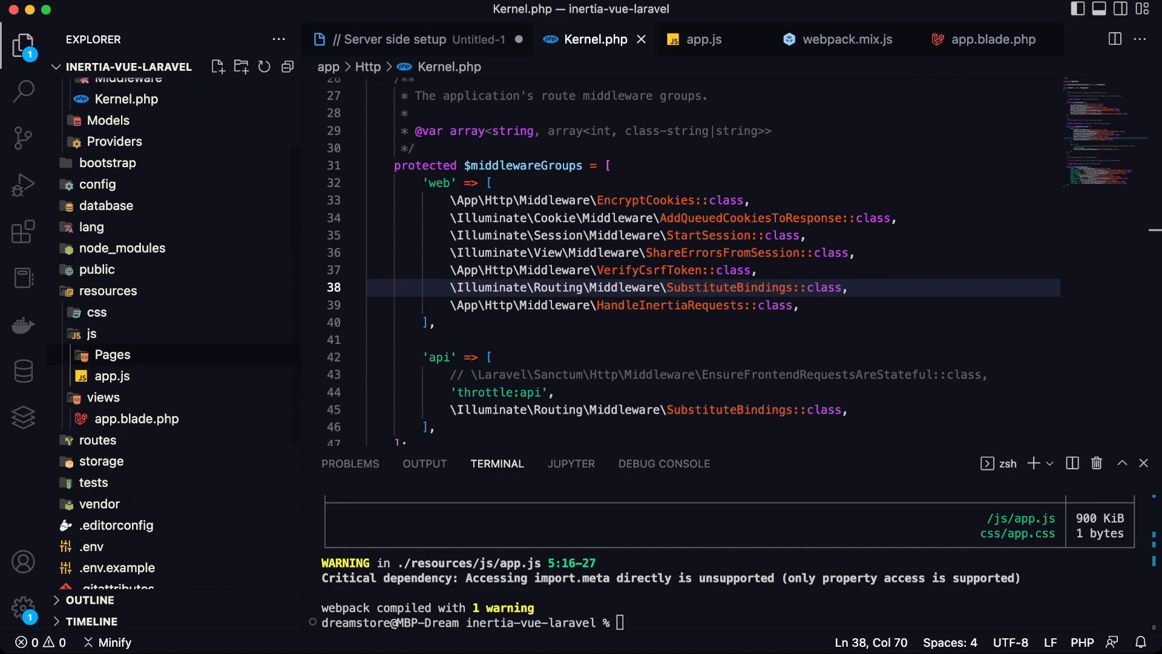
Create Pages/Home.vue with a template containing <h1>Inertia.js + Vue.js</h1>
left_click(219, 66)
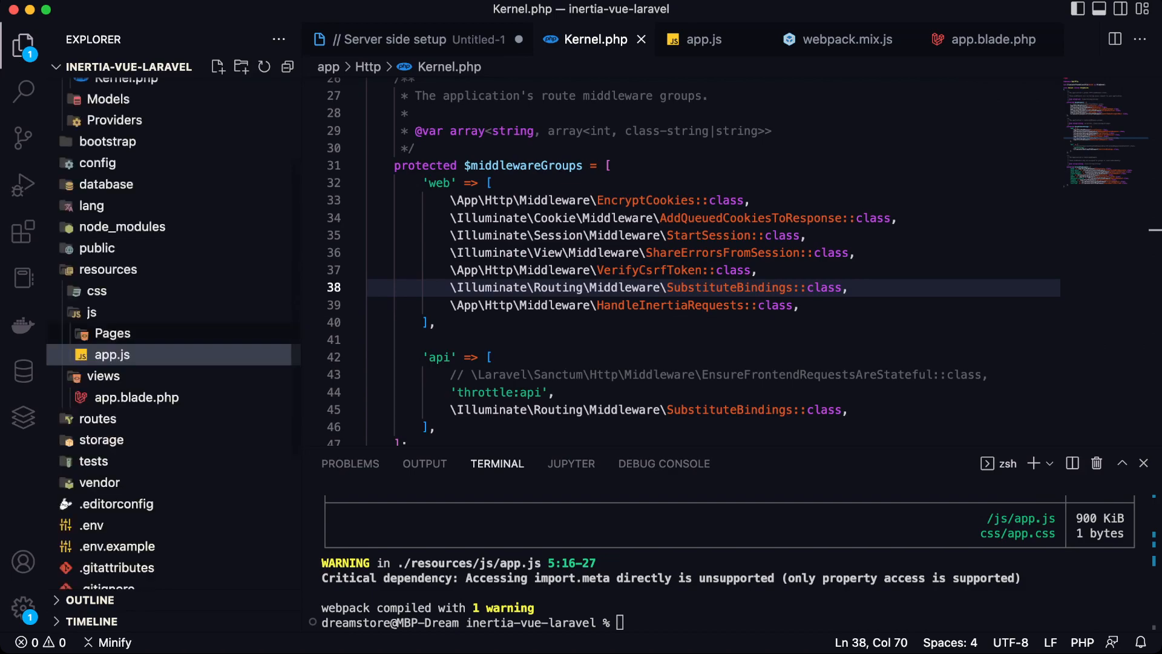
type("<template>")
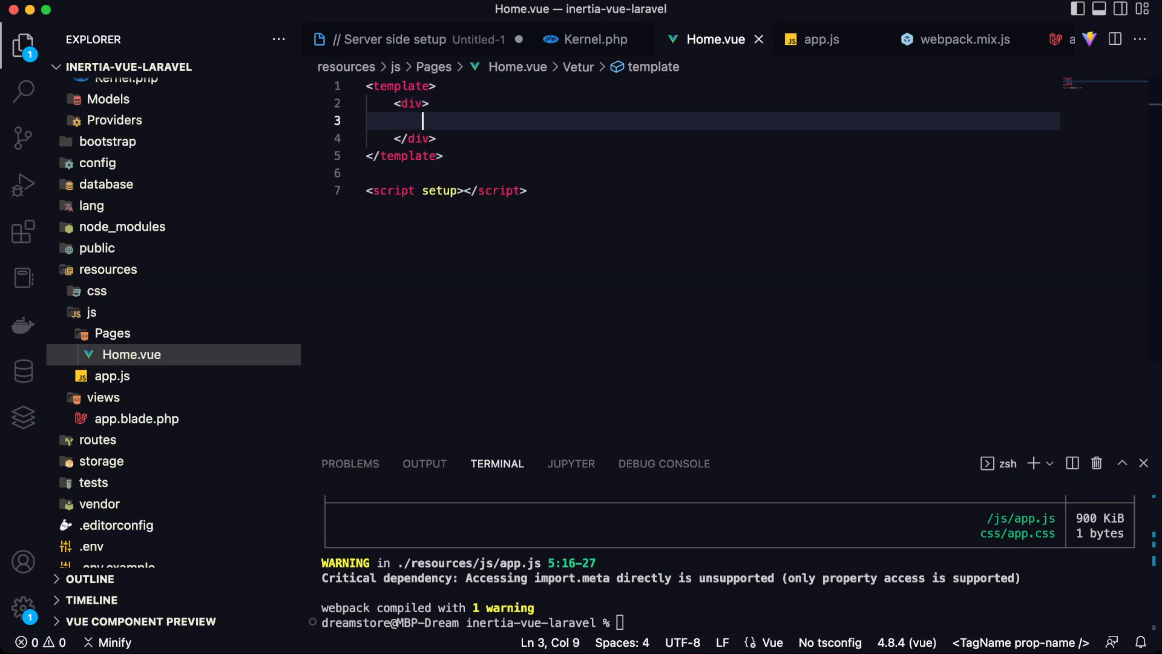
type("<h1>Inertia</h1>")
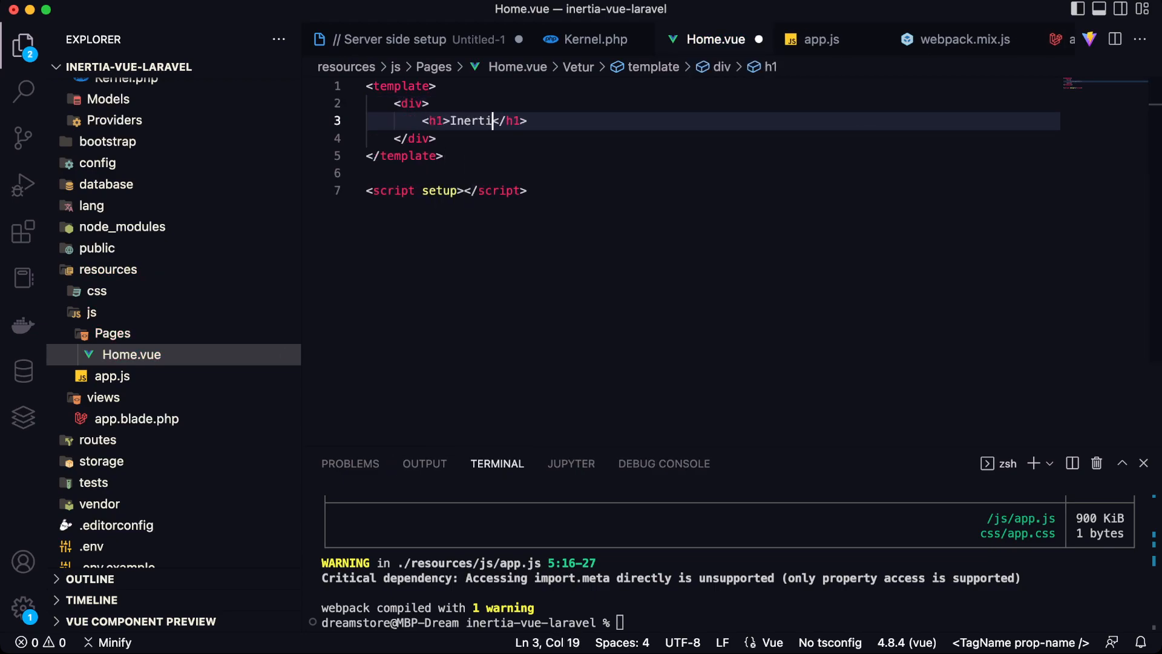
type(".js + V")
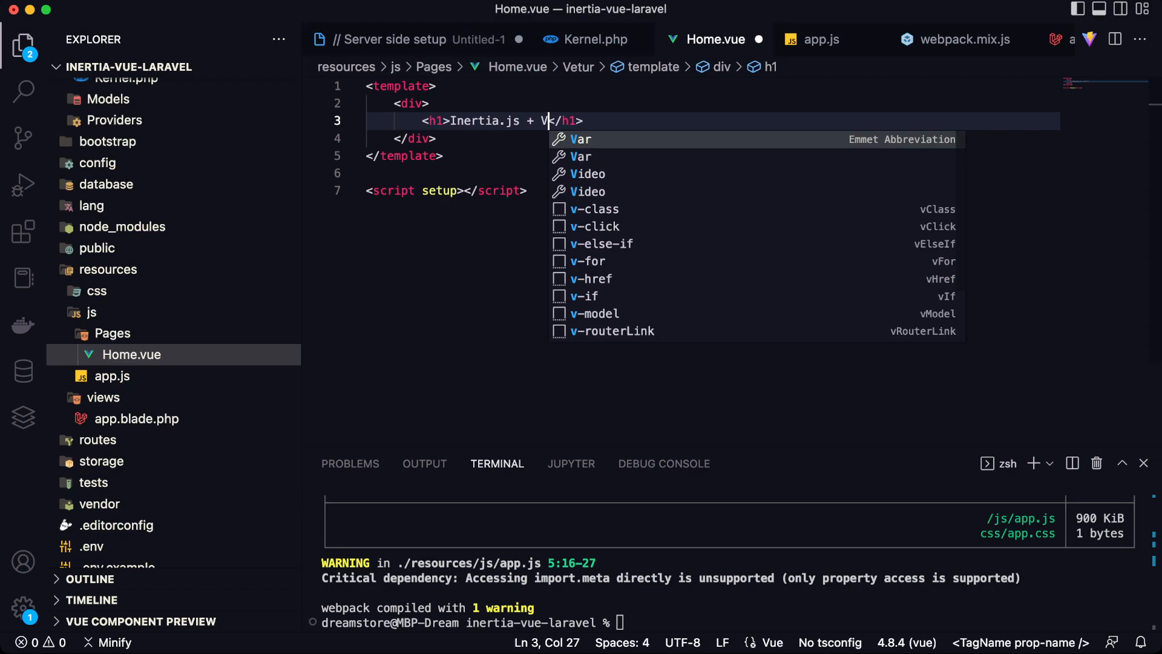
type("ue.js")
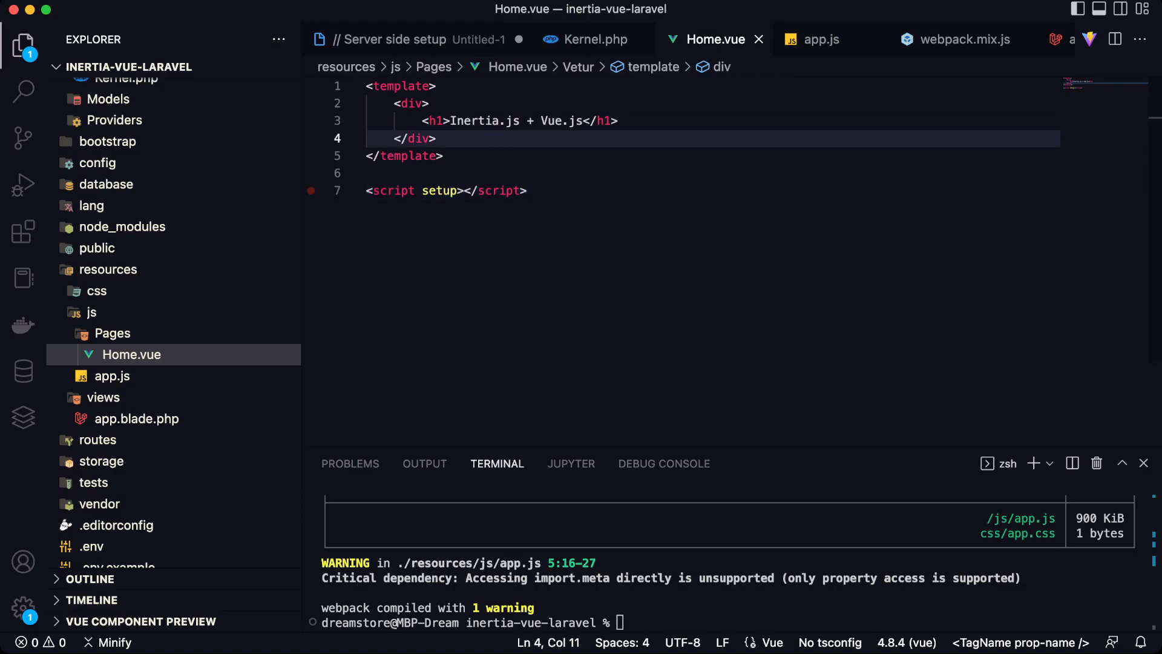
left_click(89, 87)
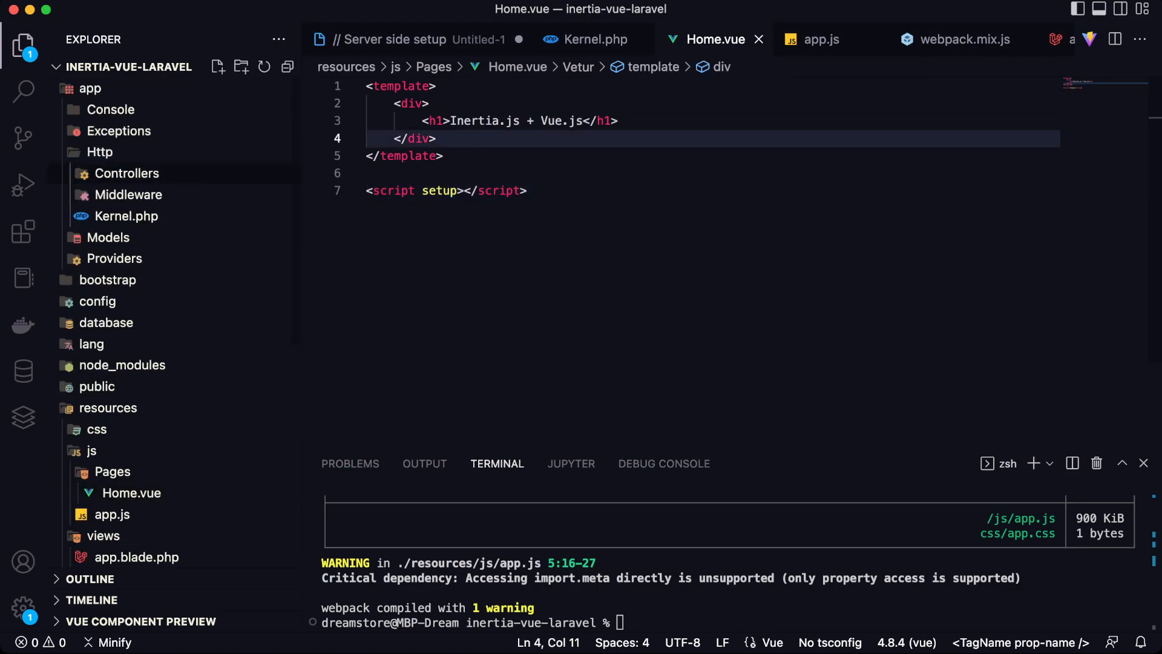
In routes/web.php, add the 'use Inertia\Inertia;' import
scroll("down", 3)
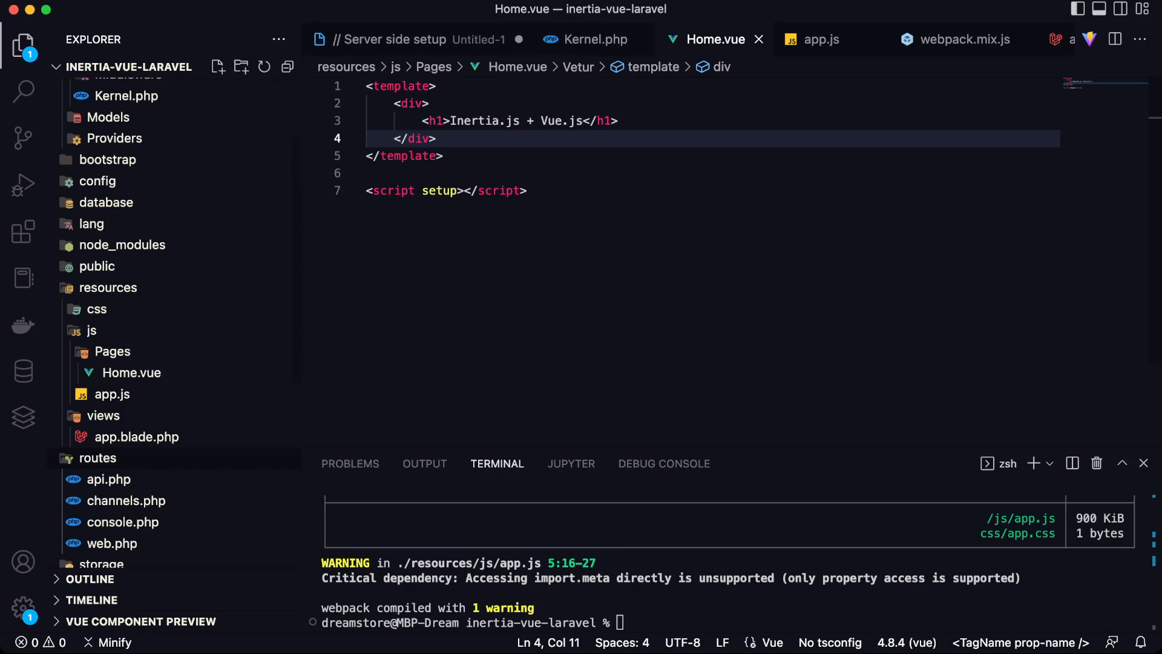
left_click(112, 542)
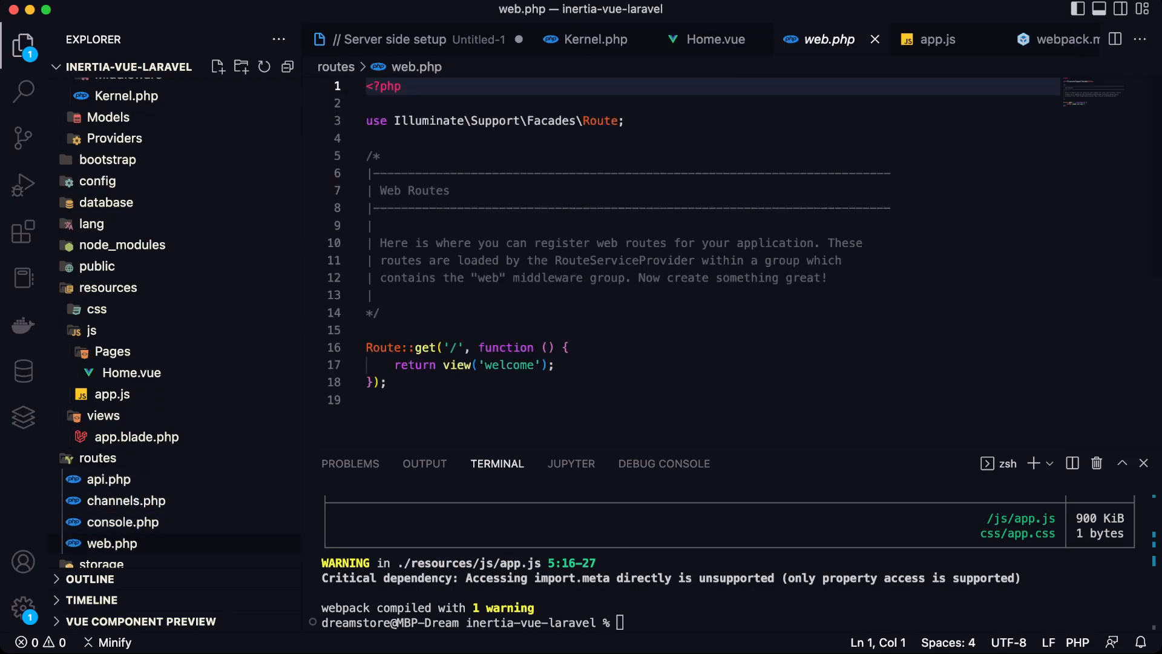
type("use")
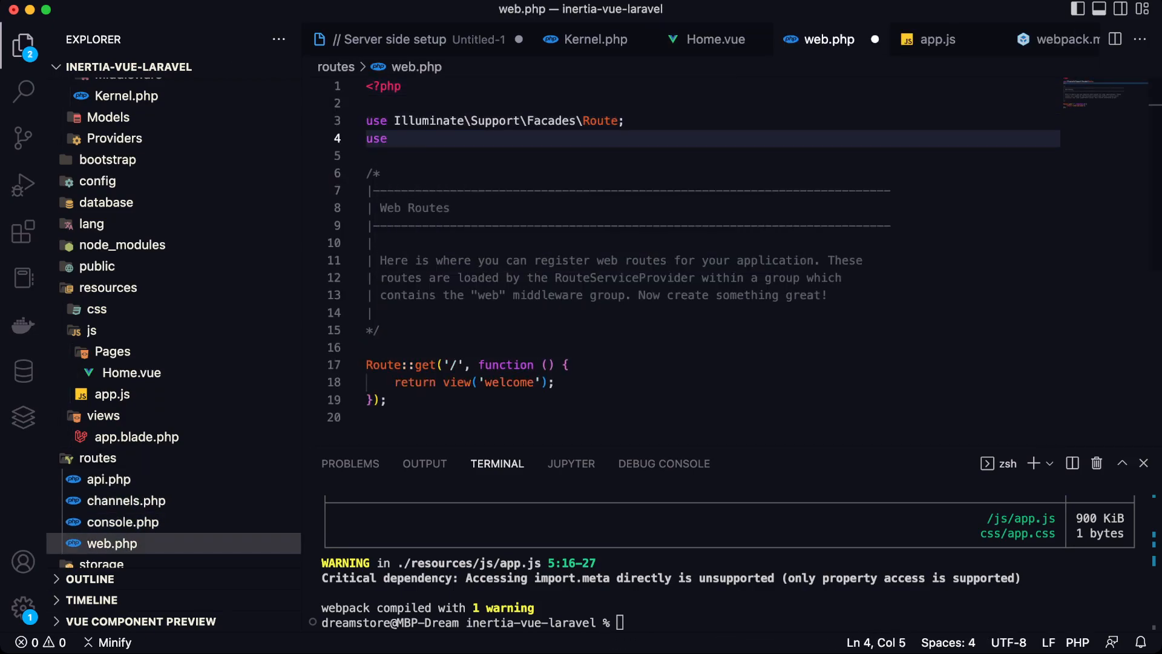
type("Inertia\\Inertia;")
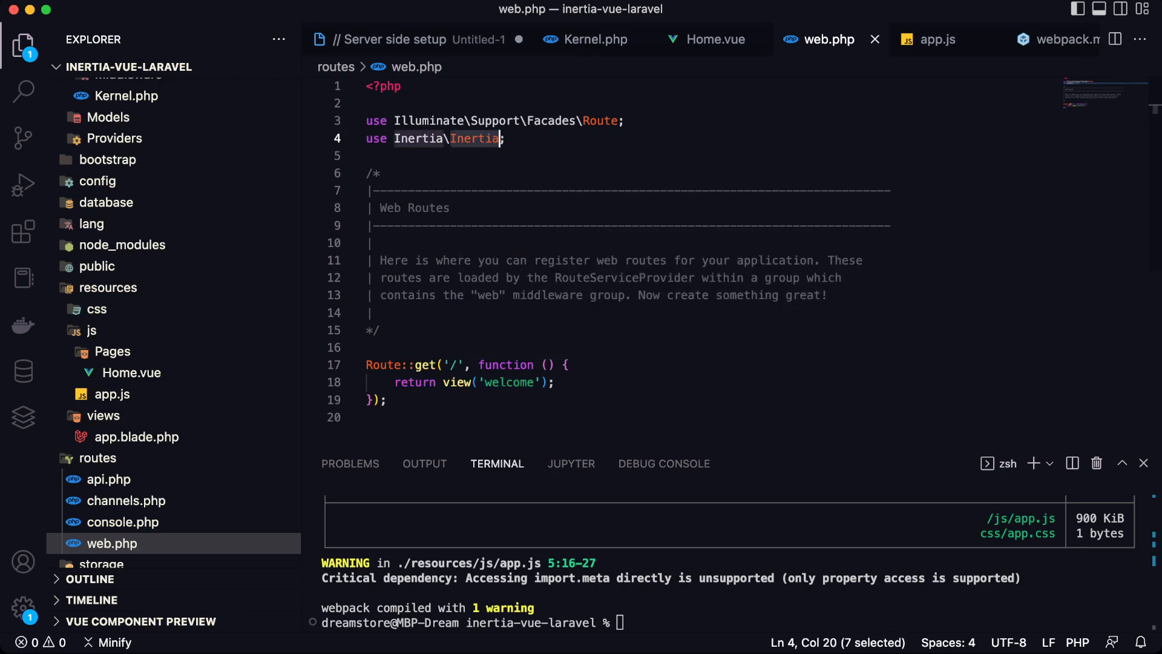
Change the root route to return Inertia::render('Home'), matching the Pages component name
type("Inertia::r;")
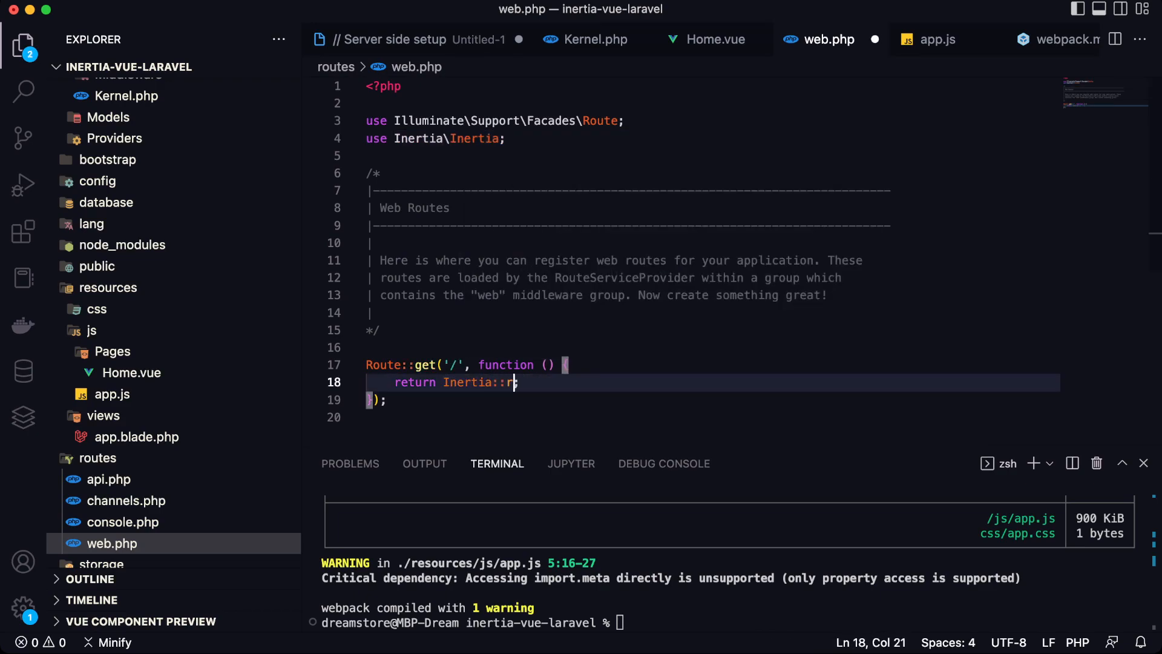
type("ender('');")
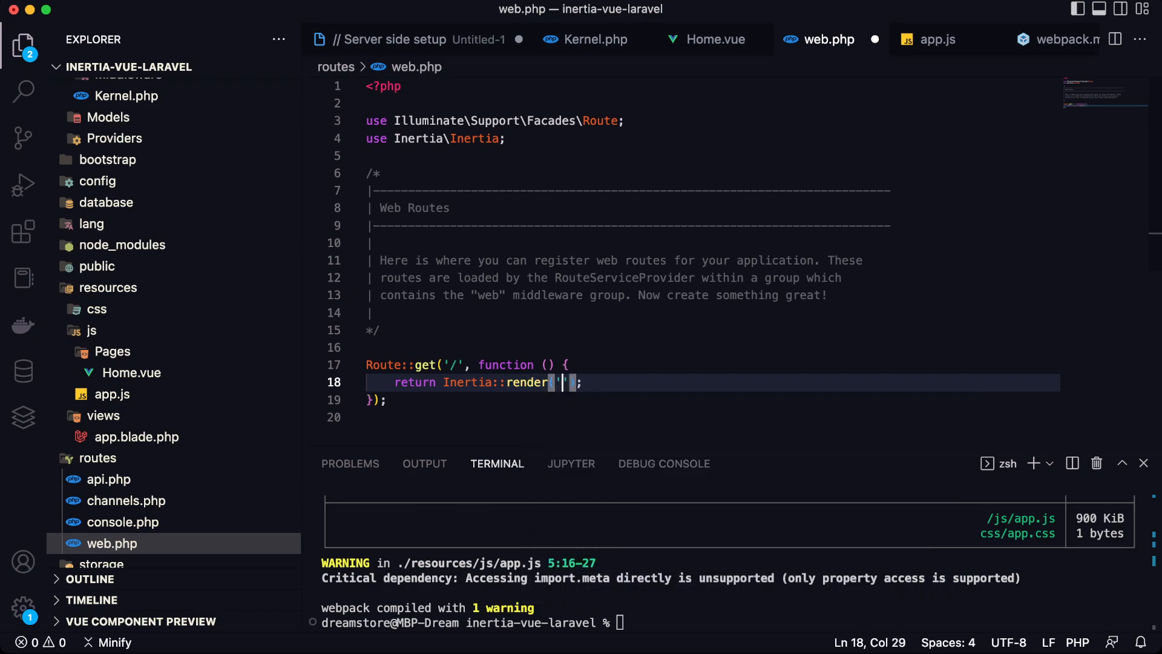
left_click(131, 372)
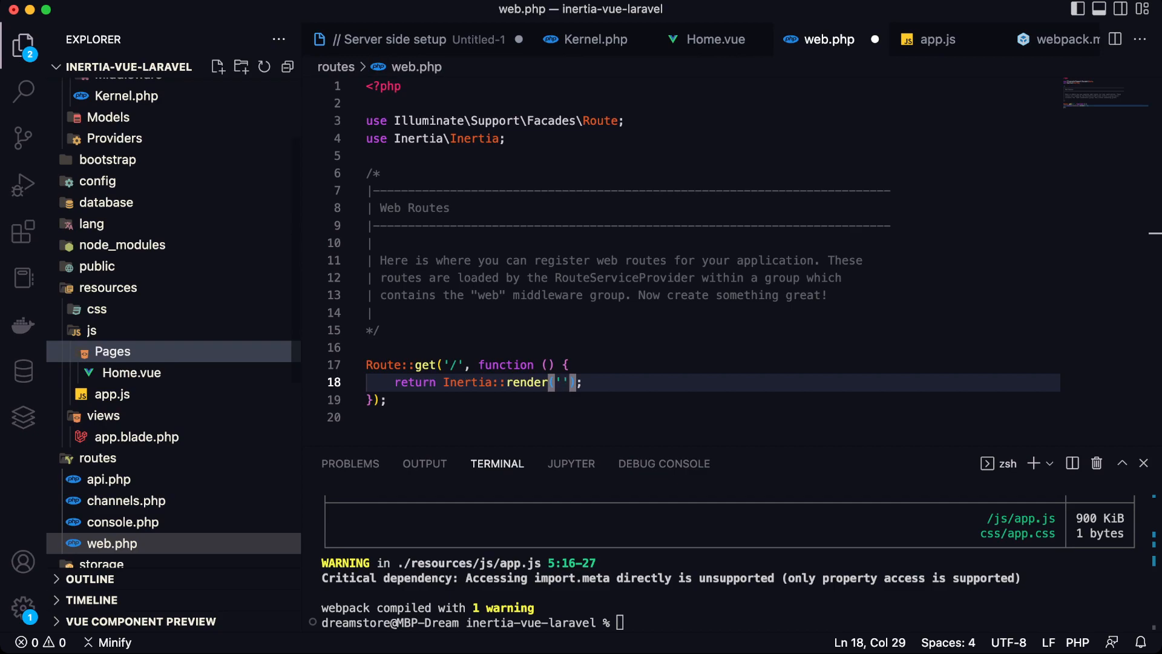
type("Home")
left_click(728, 622)
type("php artisan")
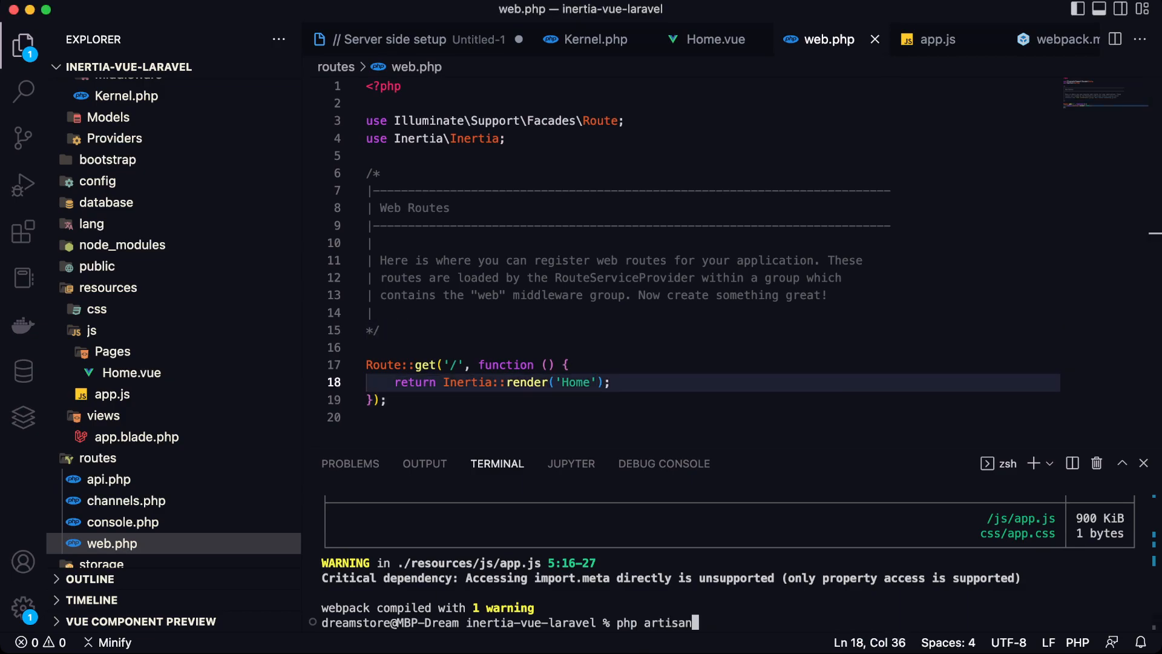
Run 'php artisan serve' in the integrated terminal to start the Laravel server
type("serve")
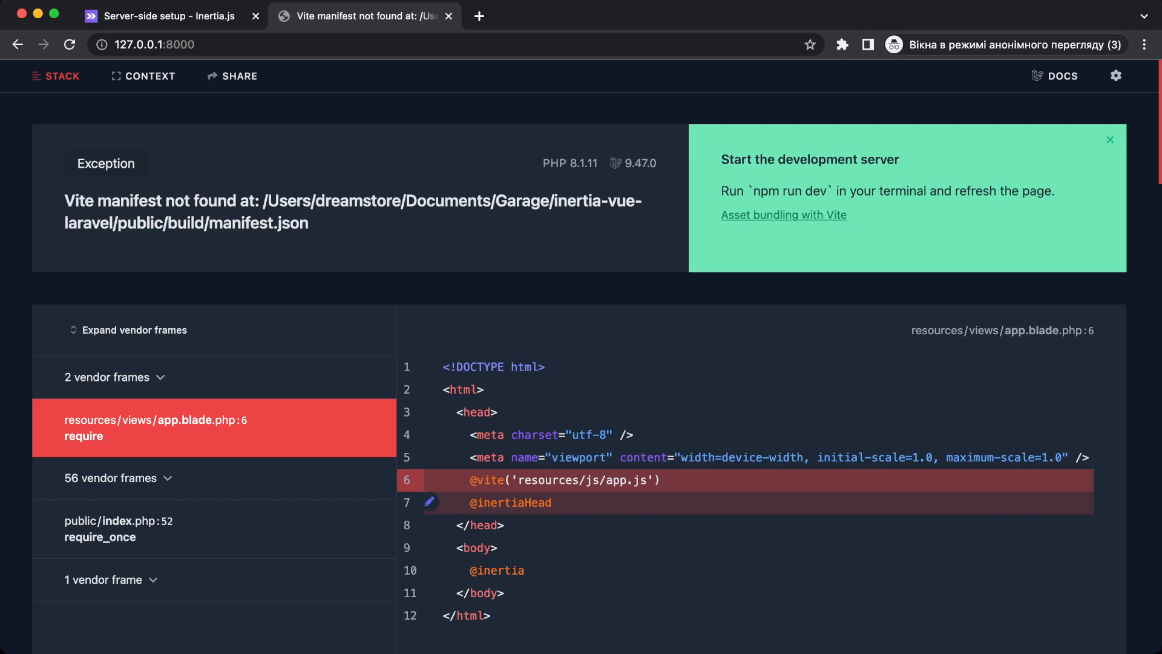
mouse_move(548, 481)
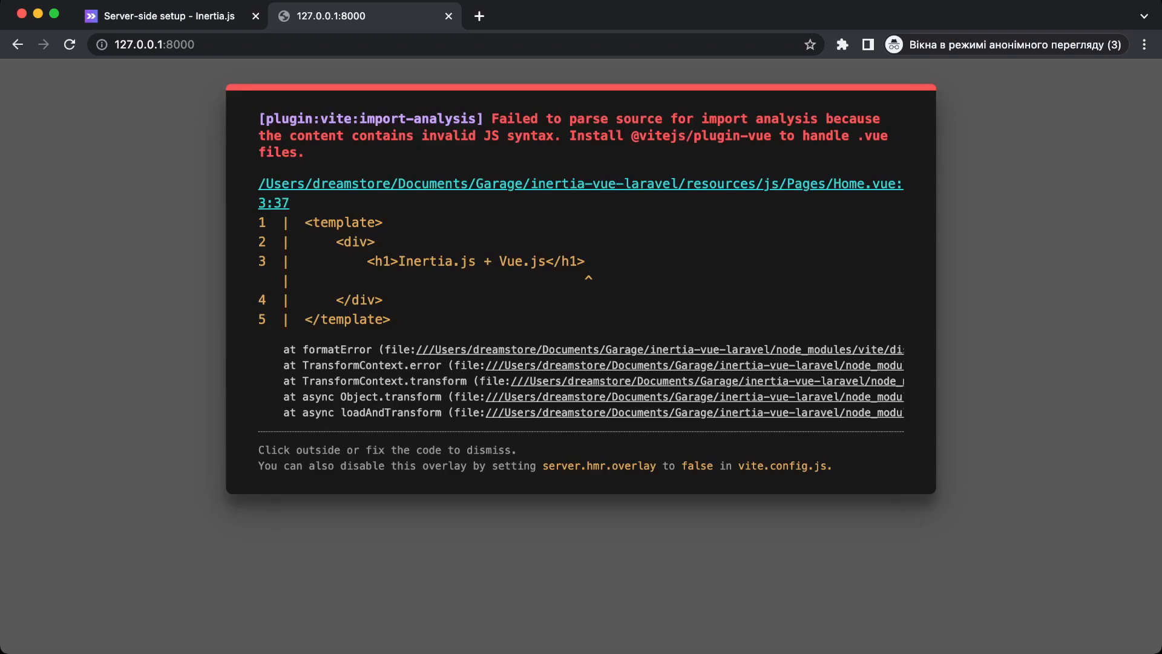
double_click(701, 136)
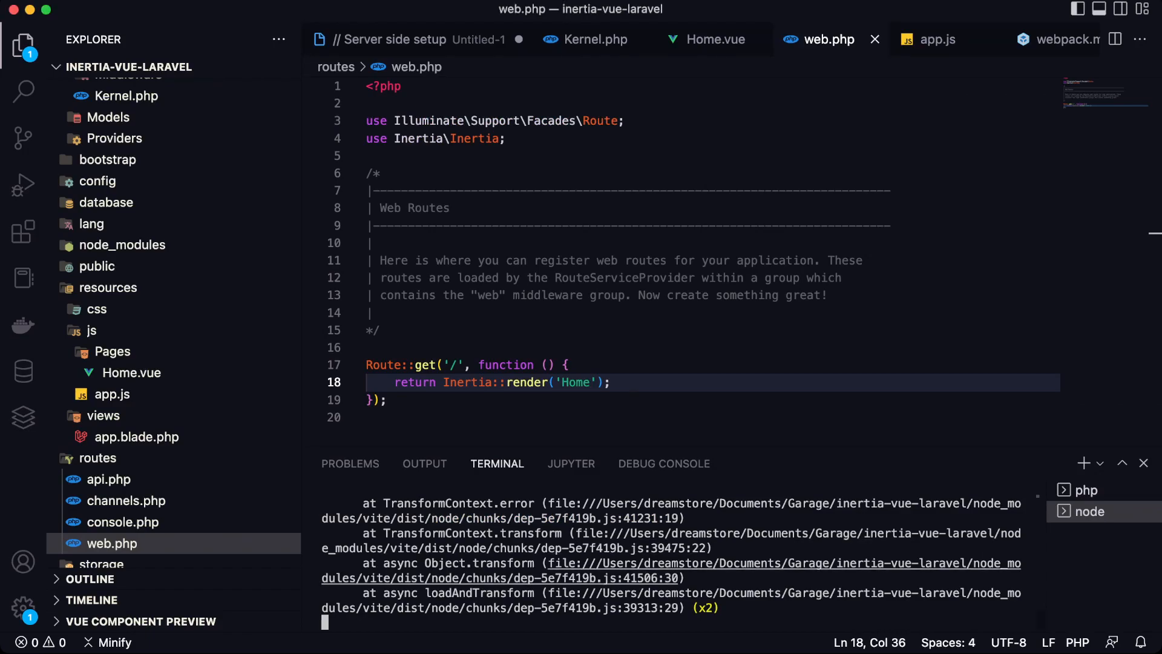
left_click(1088, 511)
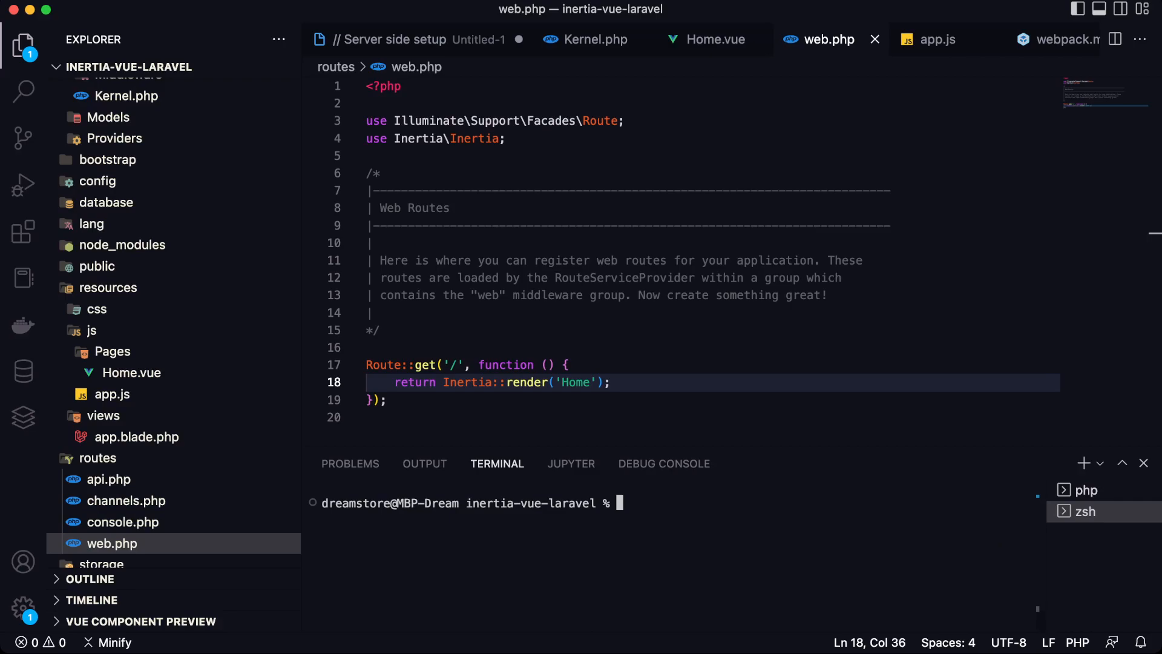
type("npm install @vitejs/plugin-vue")
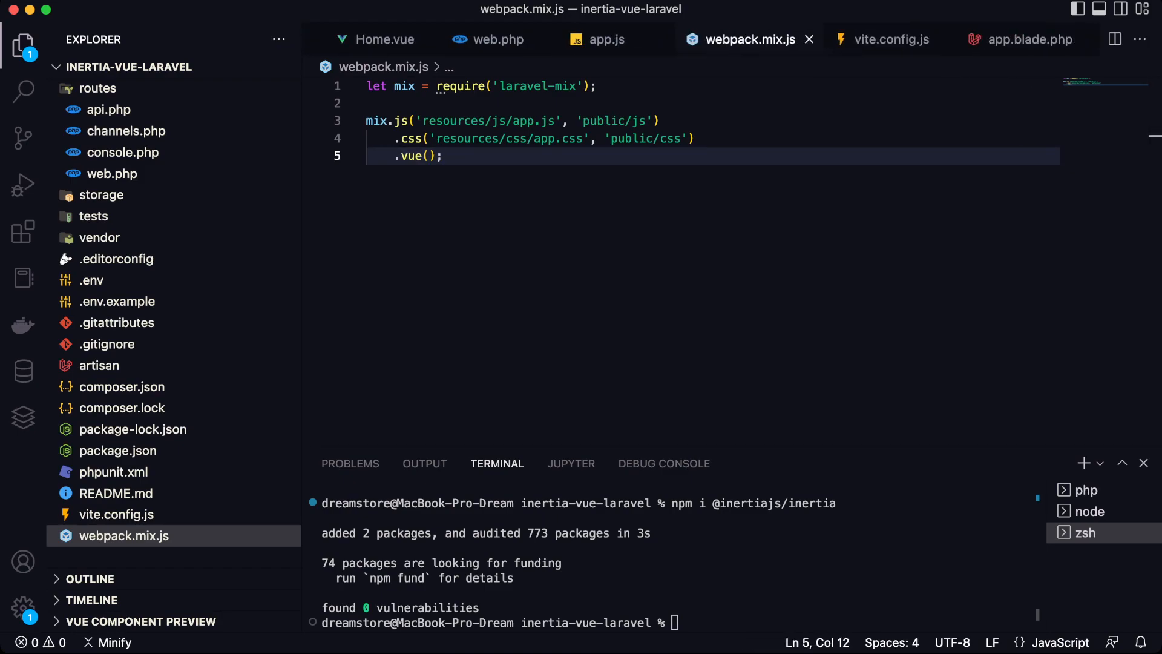
left_click(889, 38)
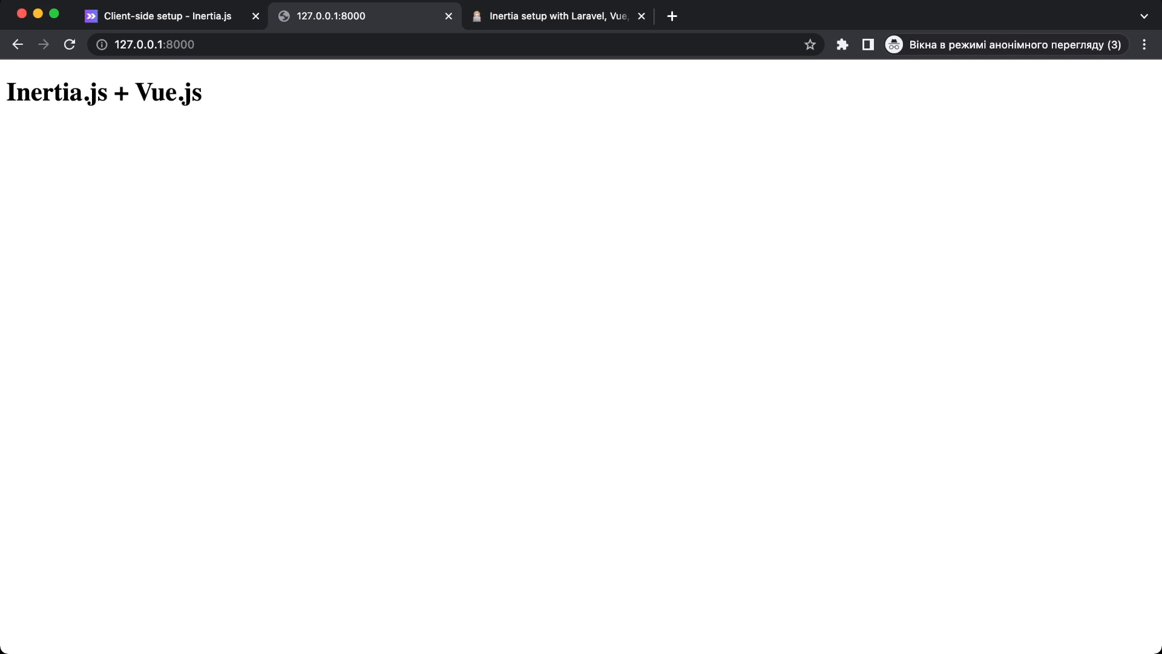
Return to the editor and view the web.php routes file, then Home.vue
left_click(552, 16)
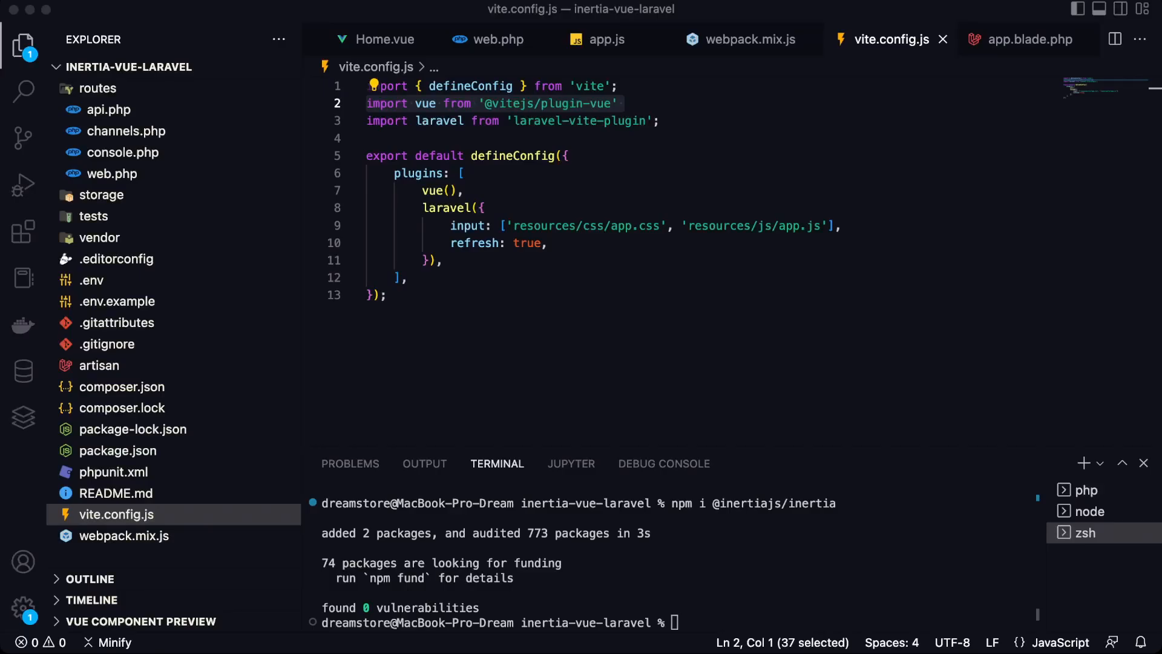
left_click(124, 535)
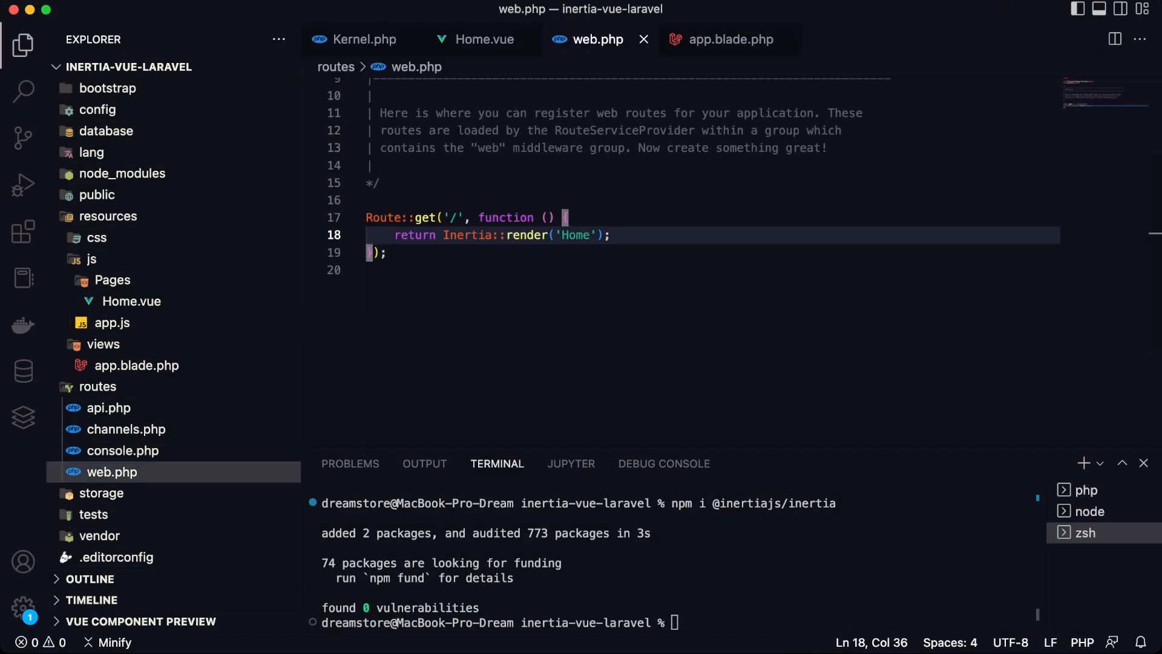
left_click(484, 38)
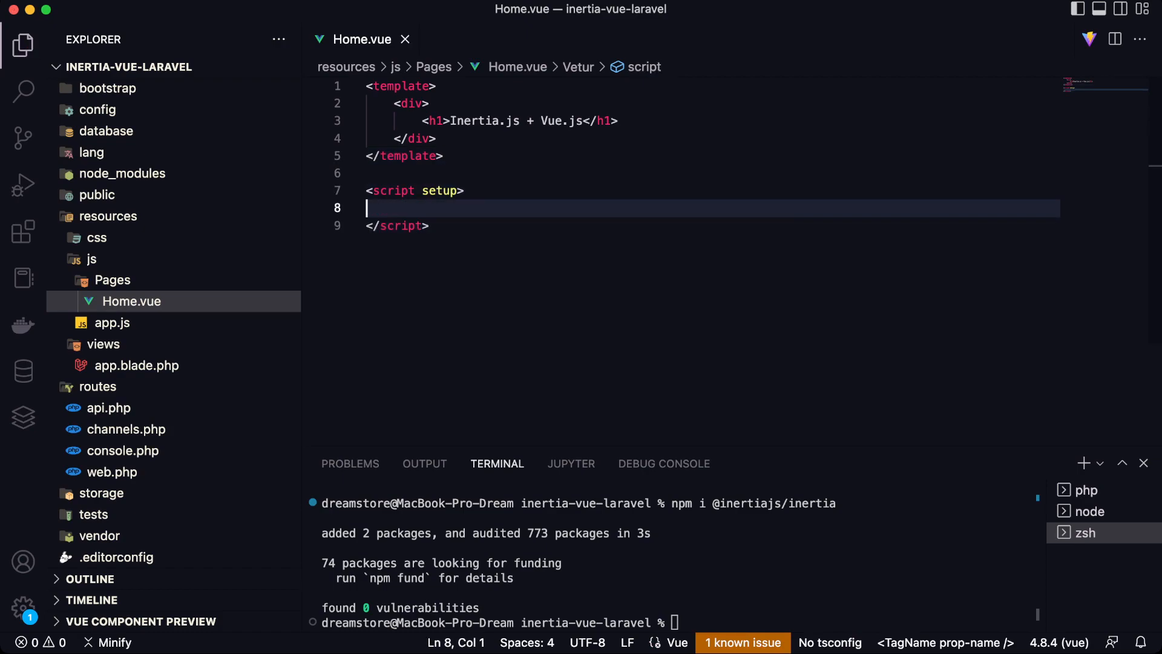
Write 'let counter = 0;' and 'function increment() { return counter = counter + 1; }' in Home.vue's script setup
type("function")
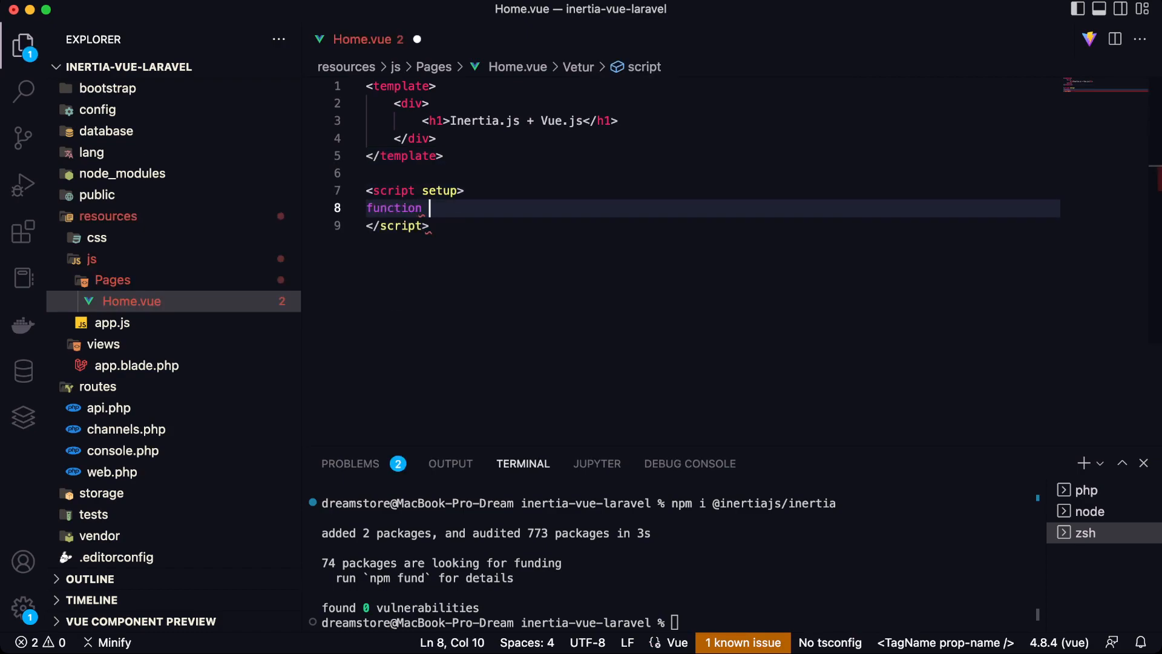
type("increment")
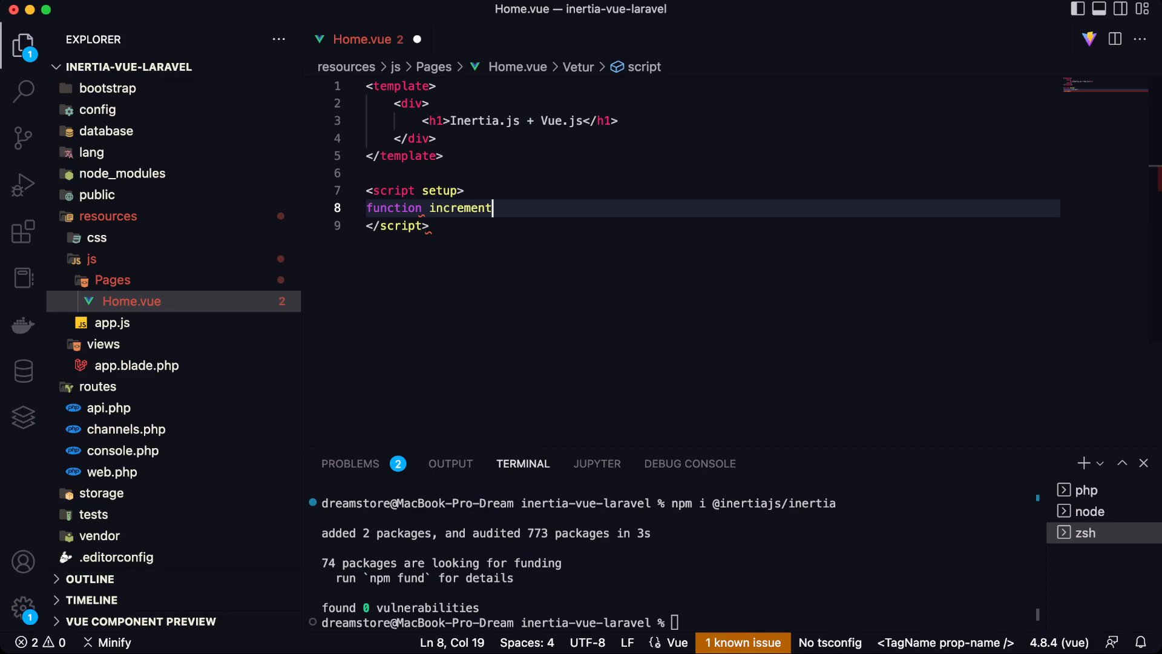
type("()")
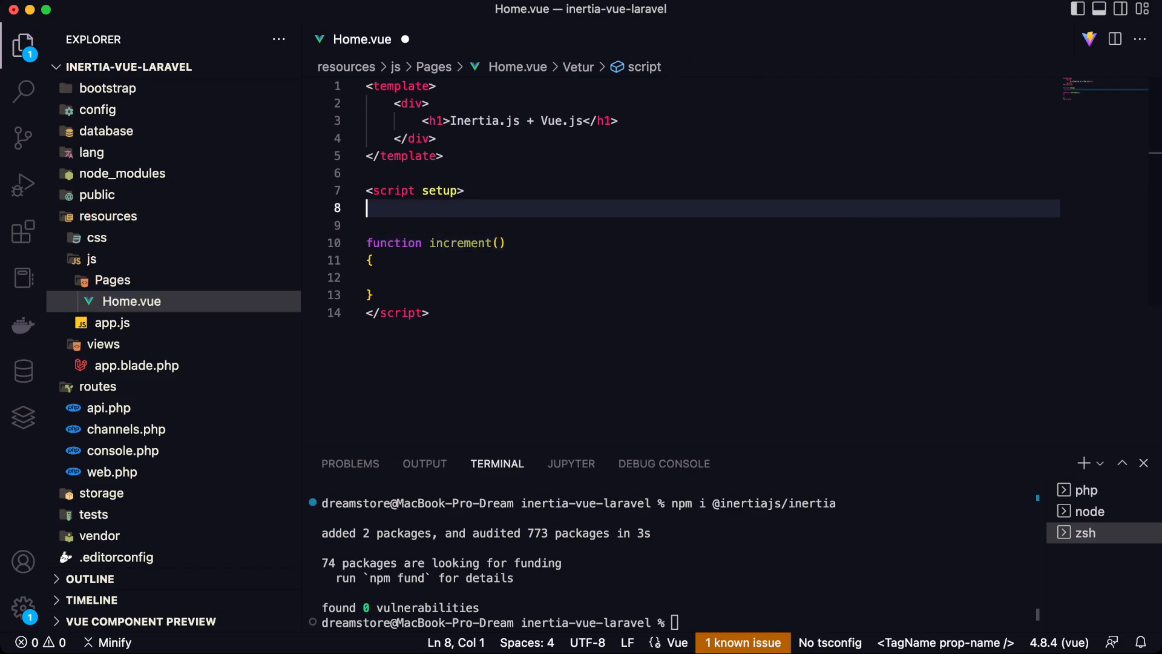
type("let counter = 9;")
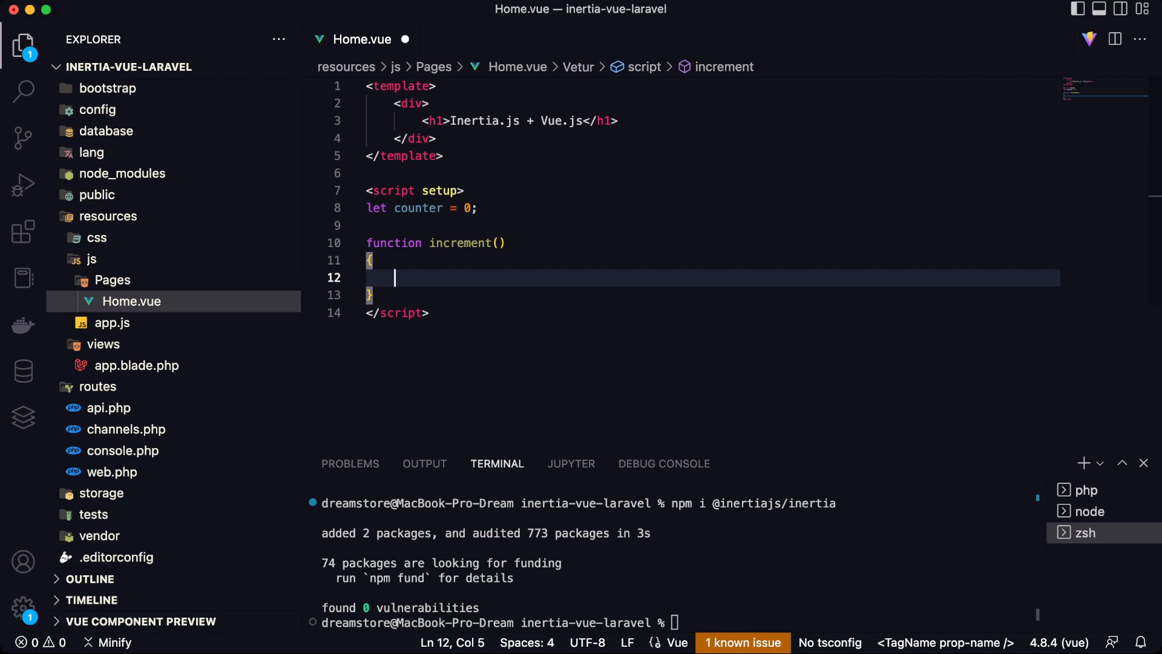
type("counter =")
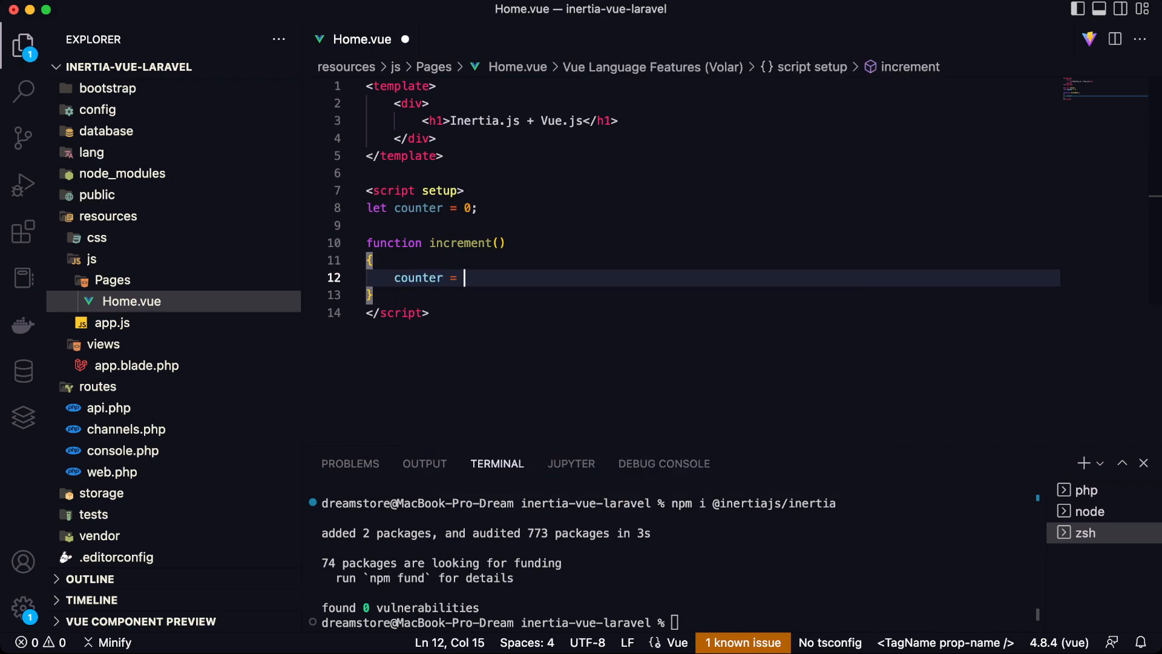
type("counter + 1;")
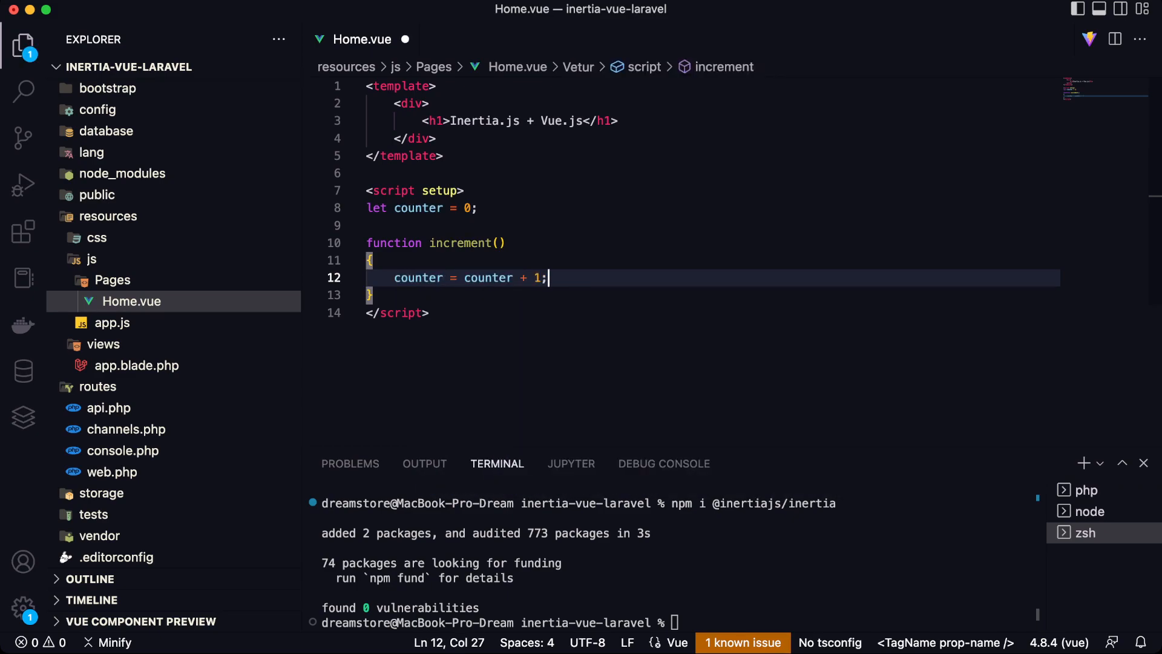
type("return")
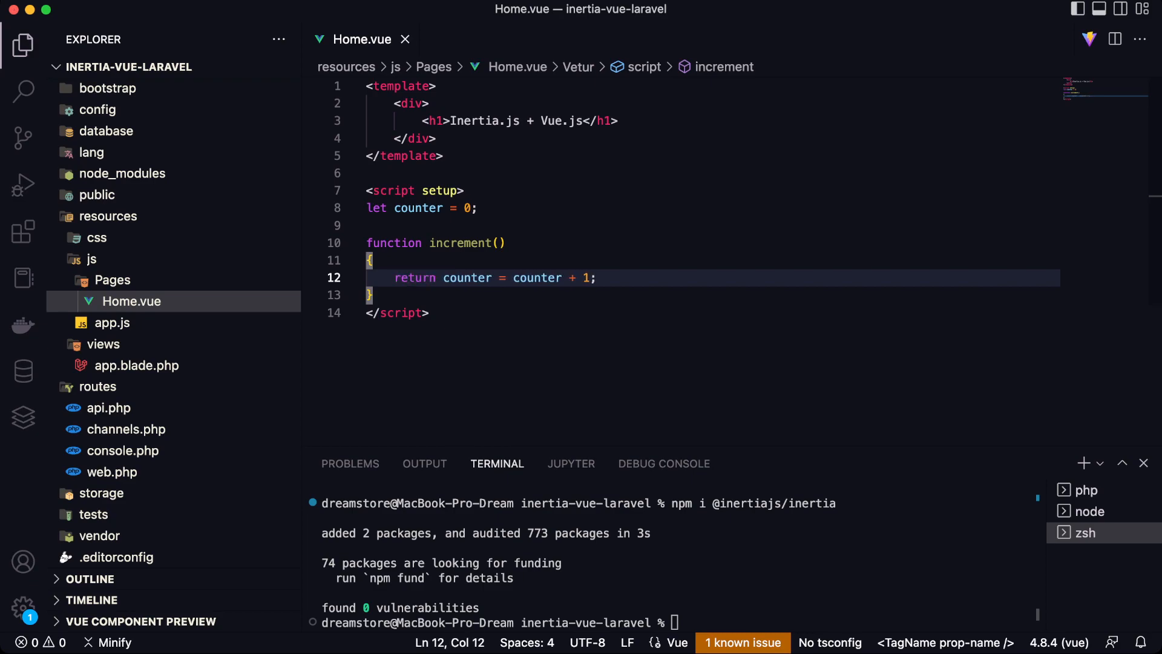
type("<button @click=\"\"></button>")
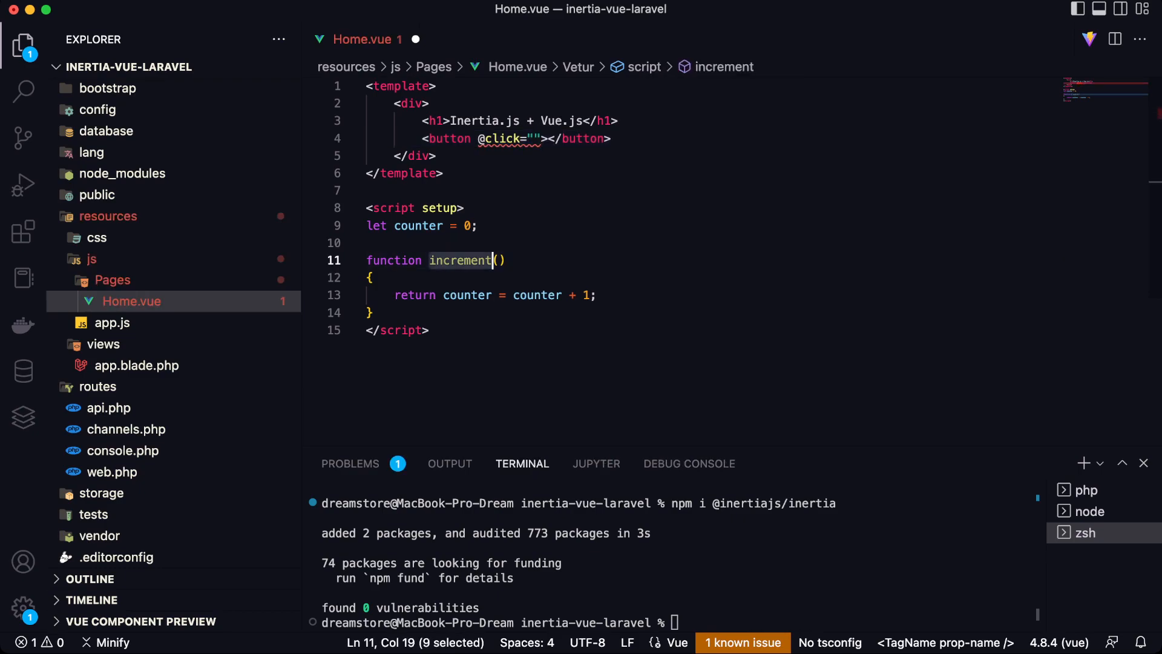
type("increment")
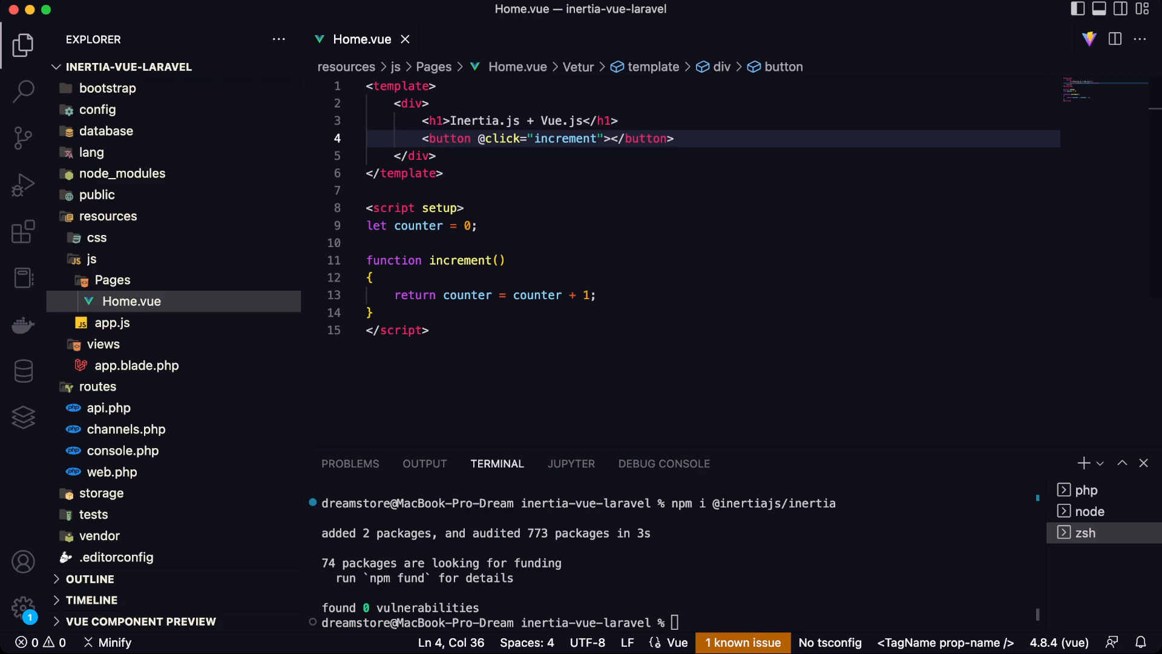
type("Cl")
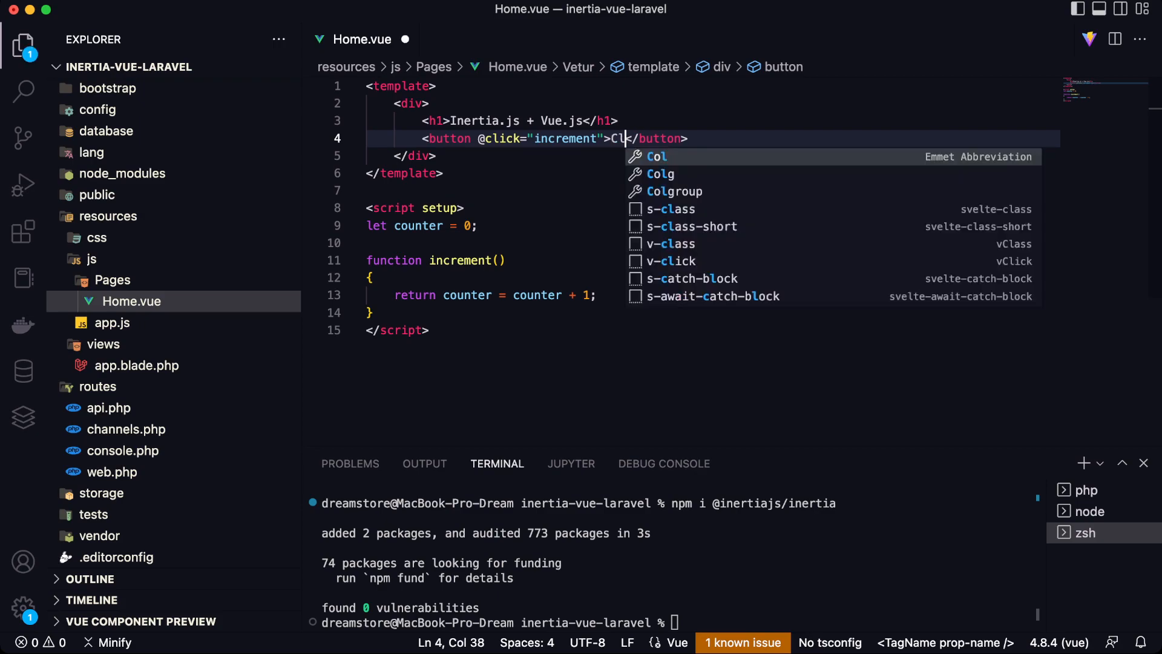
key("Backspace")
type("ounter: {")
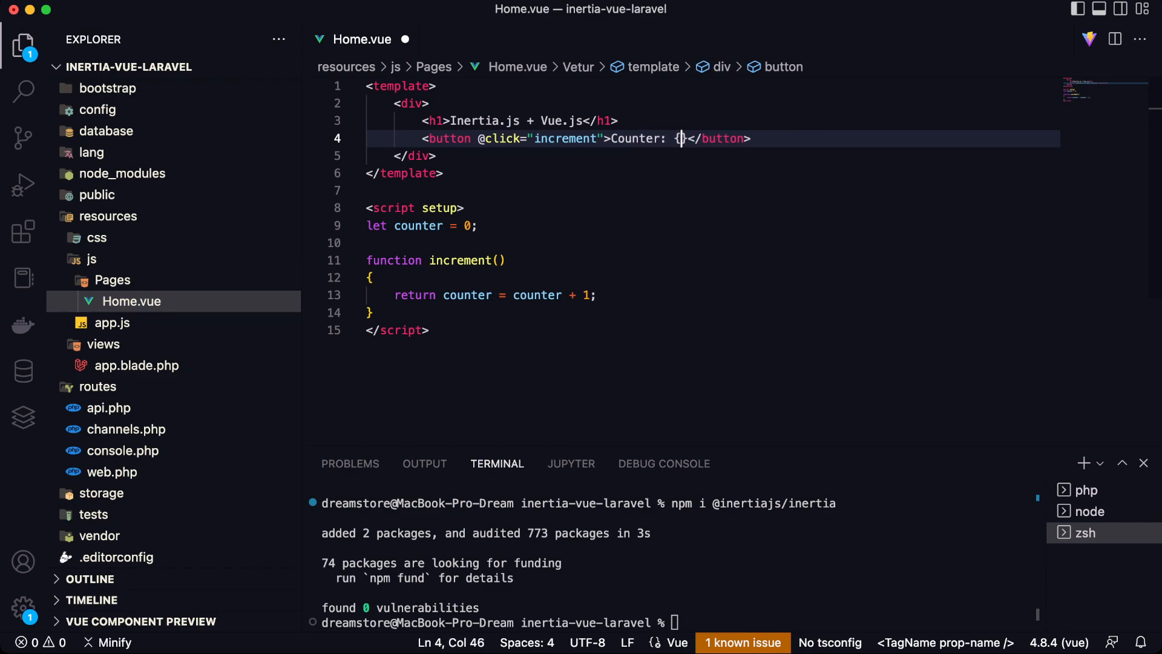
type("counter}")
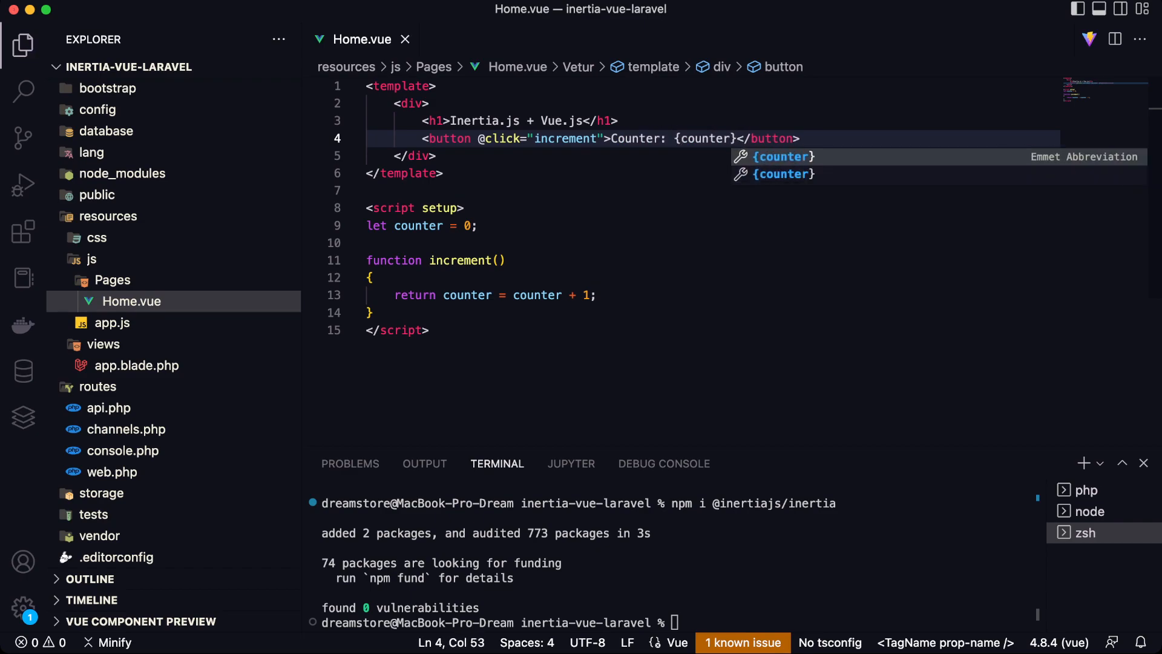
type("{")
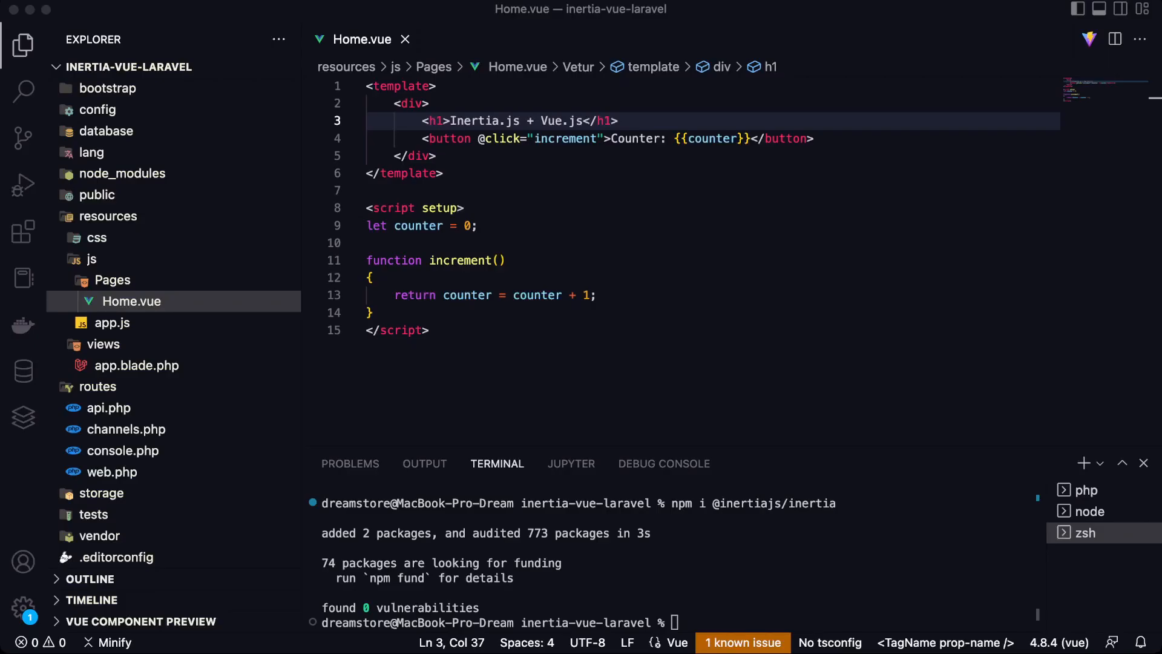
mouse_move(467, 295)
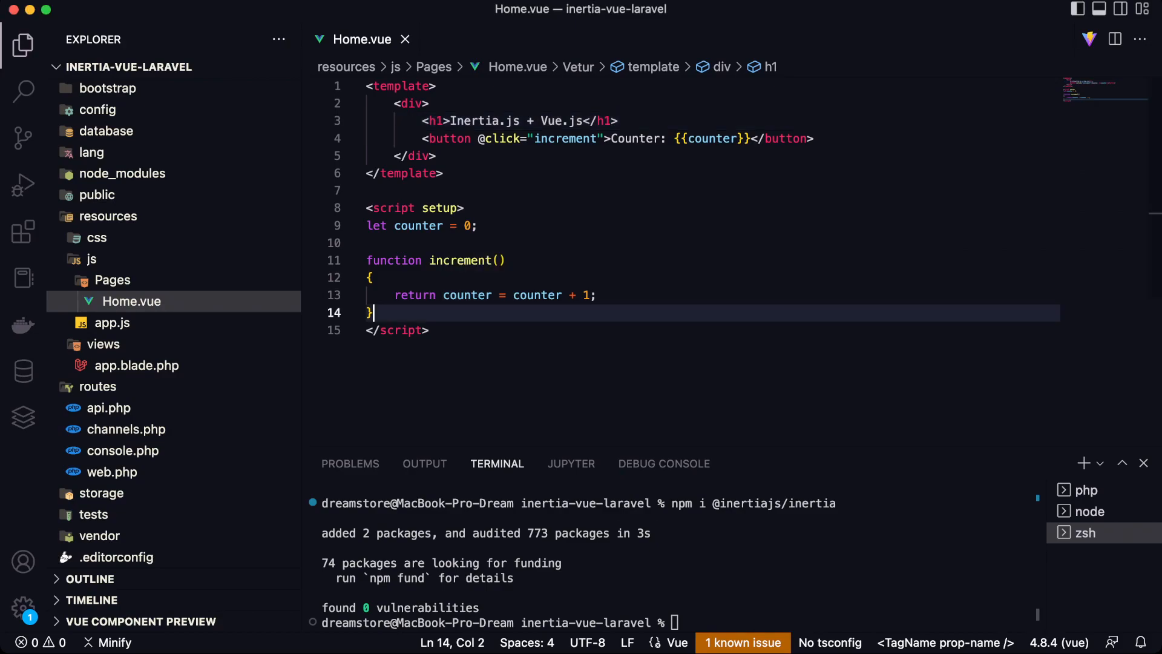
type("count")
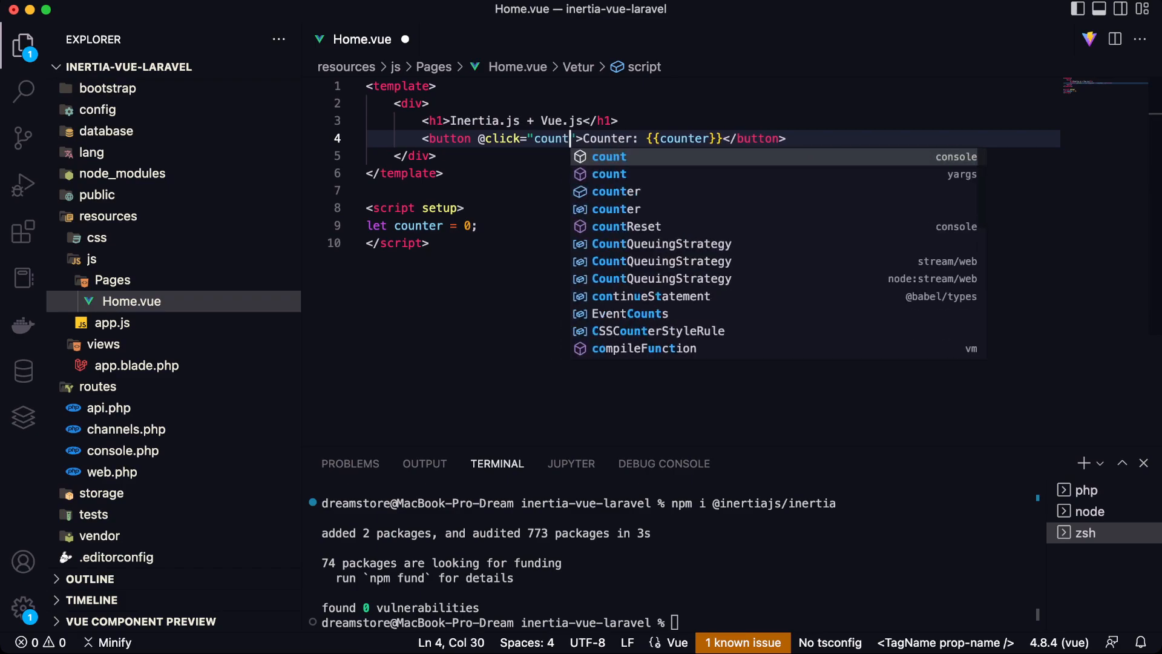
type("er++")
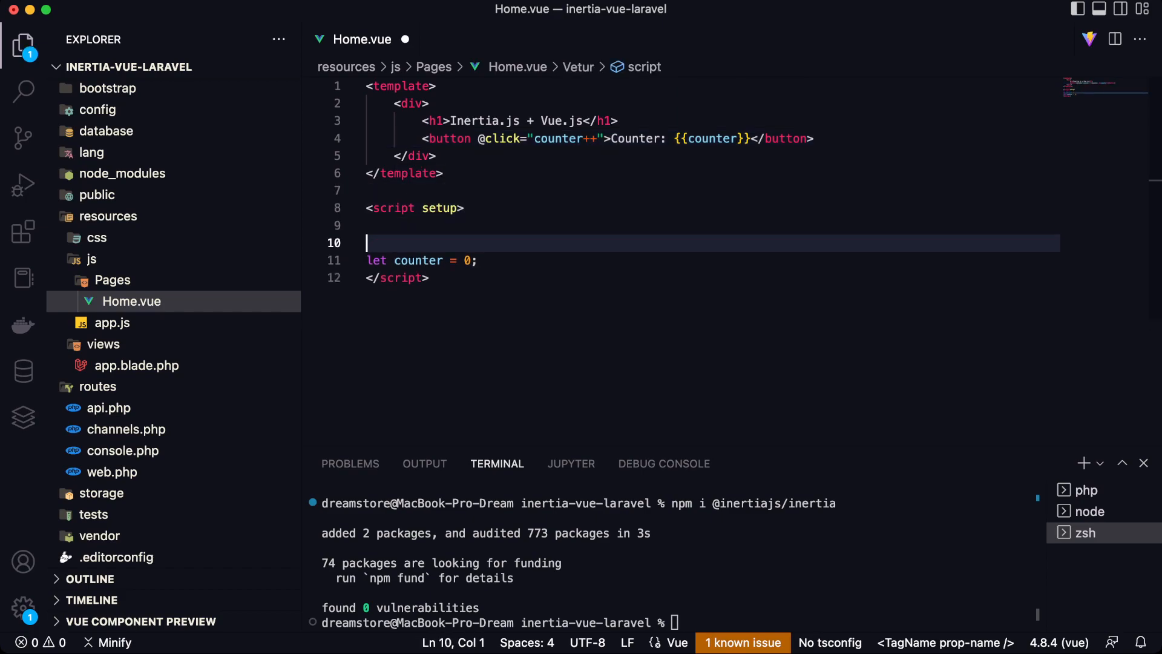
type("import")
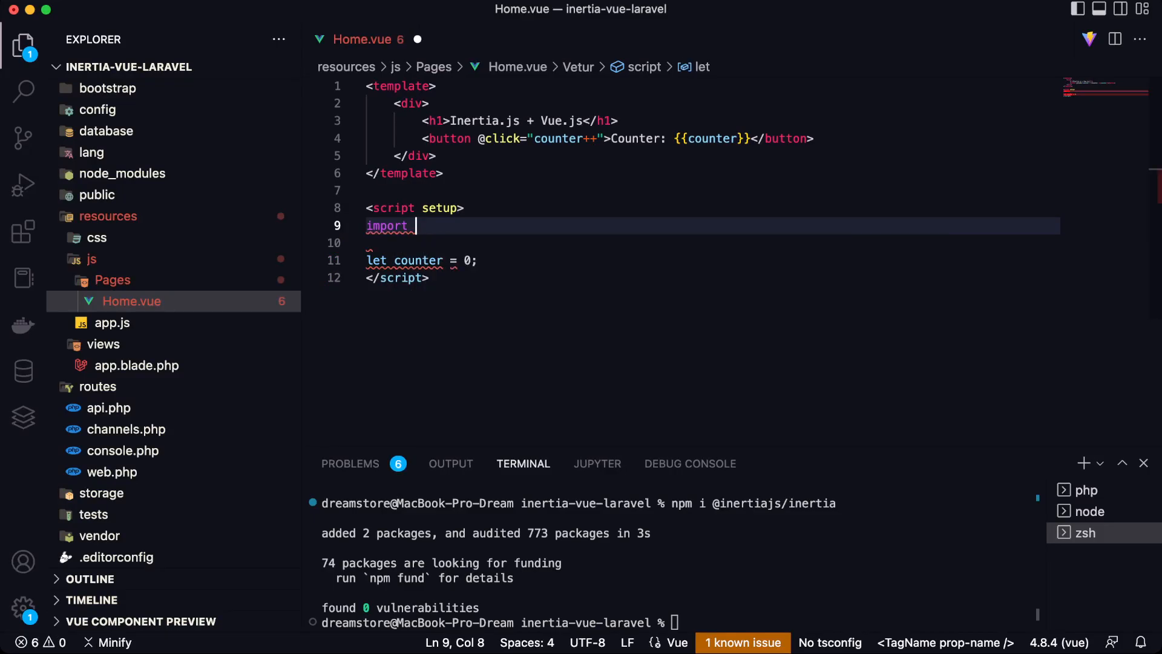
type("{ ref } from")
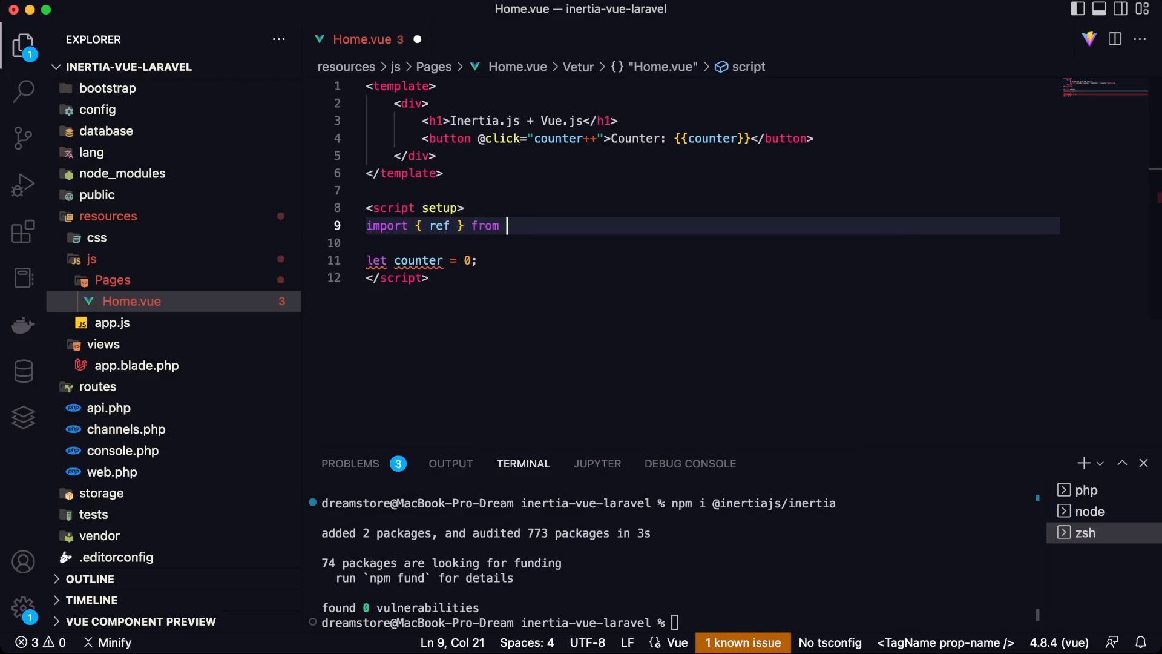
type("'vue';")
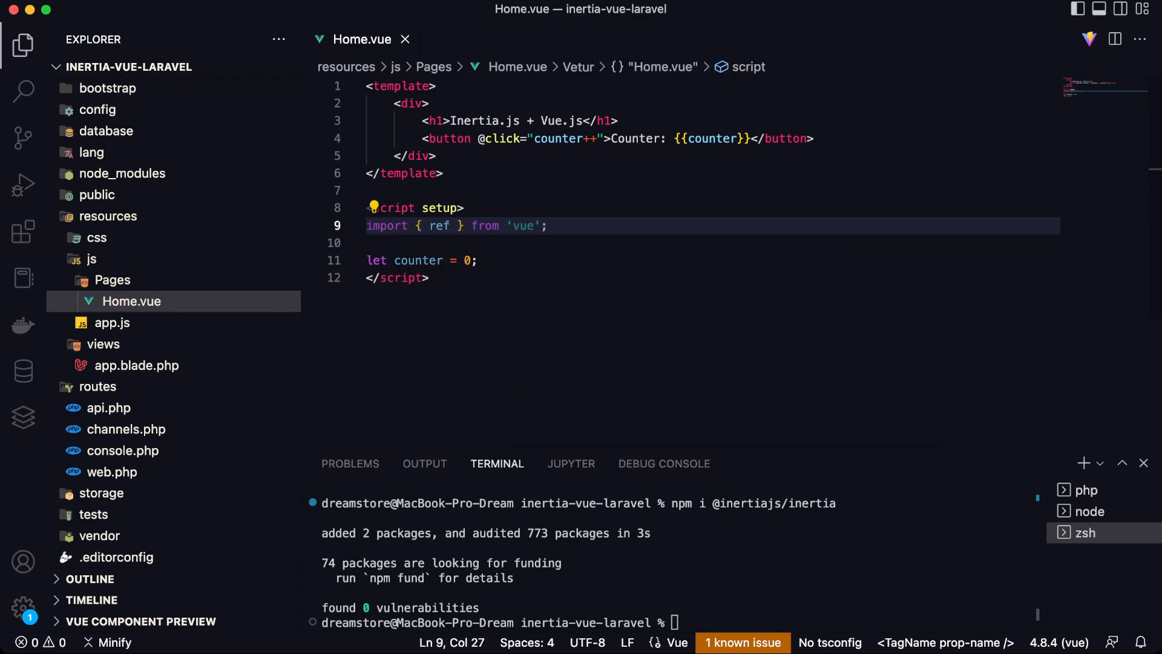
type("ref(nu")
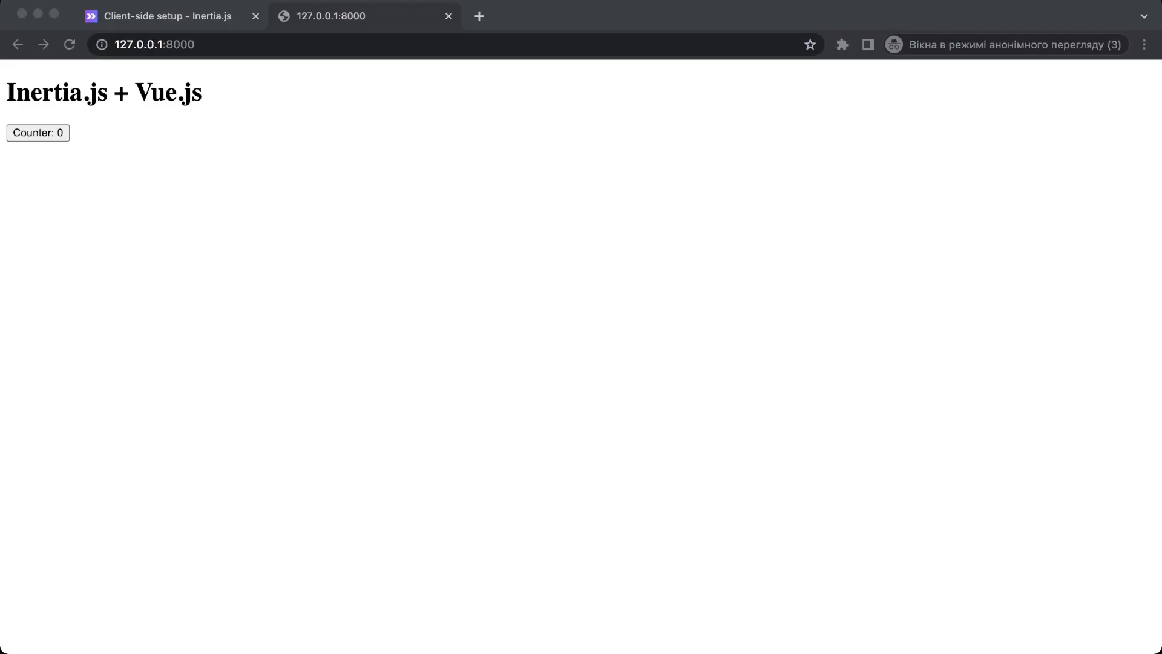
Click the Counter button on 127.0.0.1:8000 repeatedly until it shows 'Counter: 14'
left_click(37, 134)
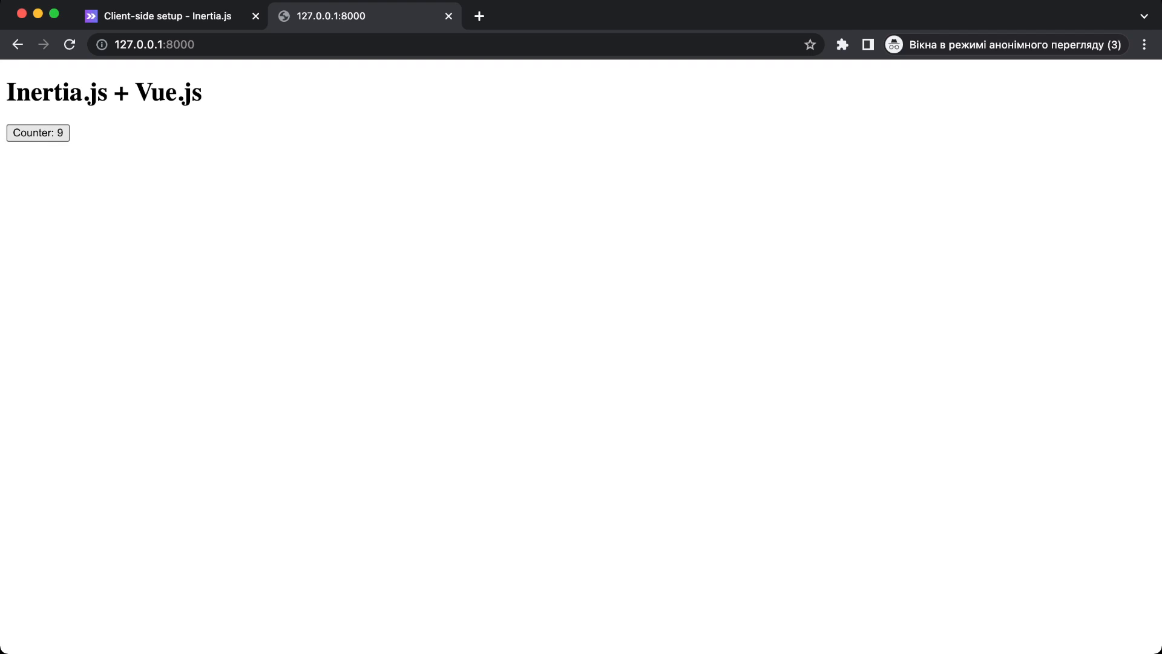
left_click(37, 133)
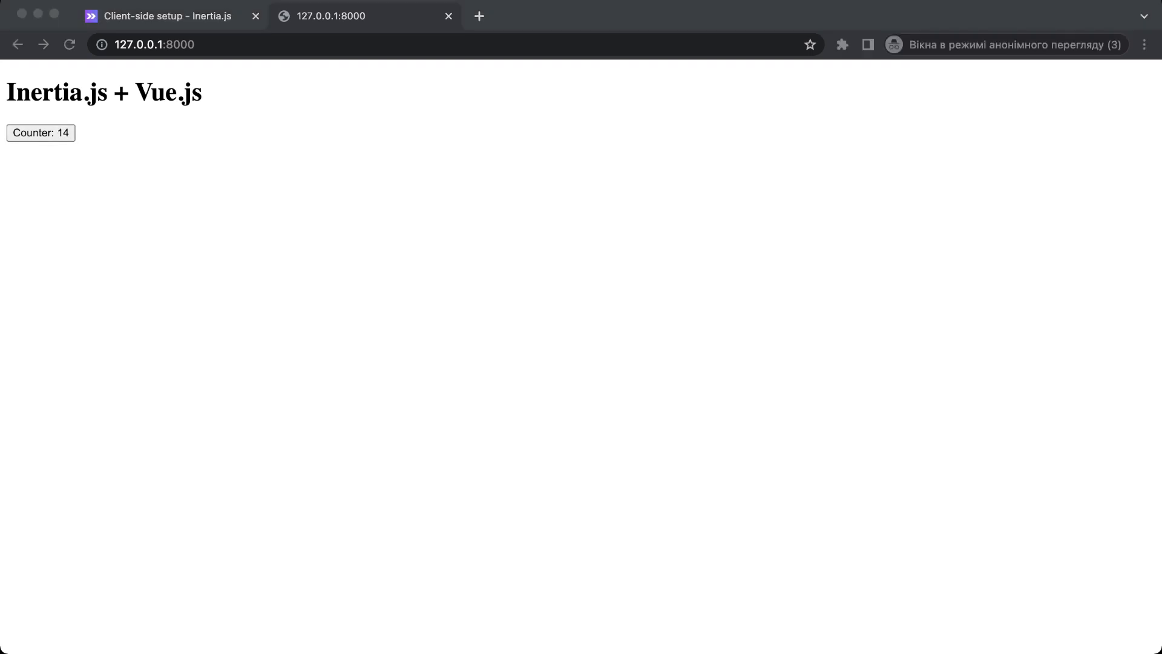